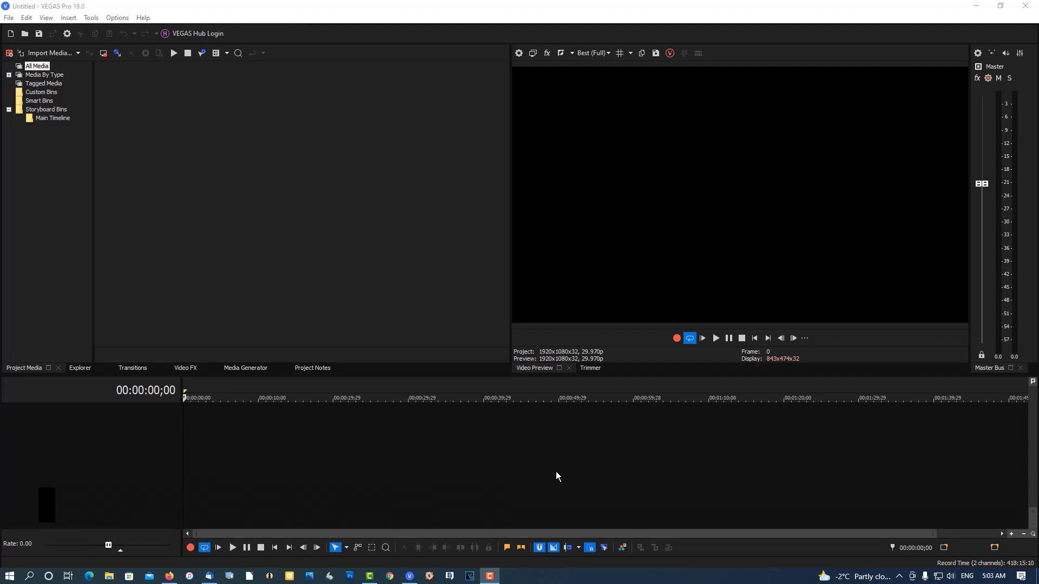
mouse_move(186, 432)
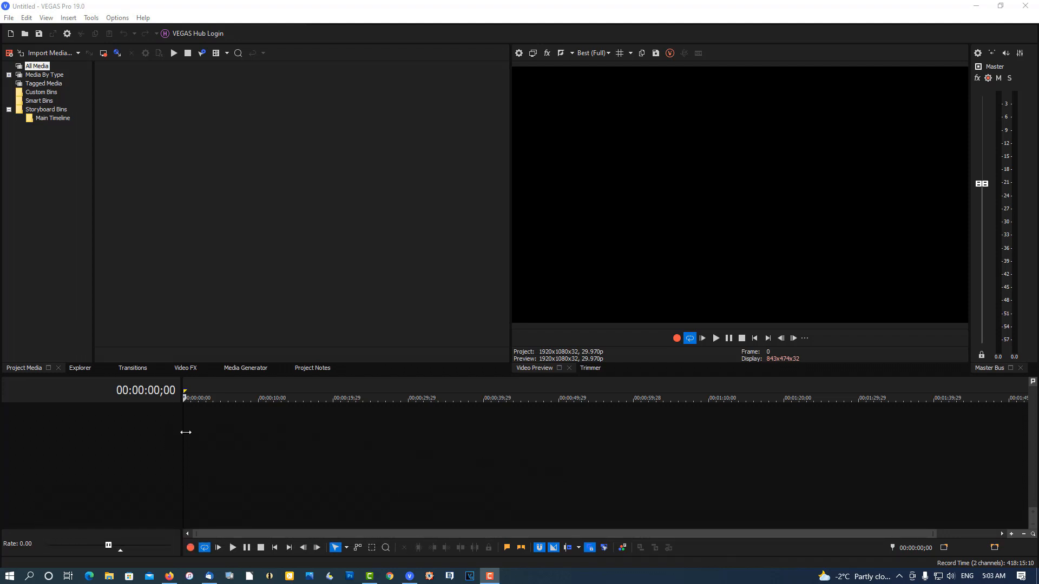
- Insert three empty video tracks from the track header's Insert Video Track menu
right_click(185, 433)
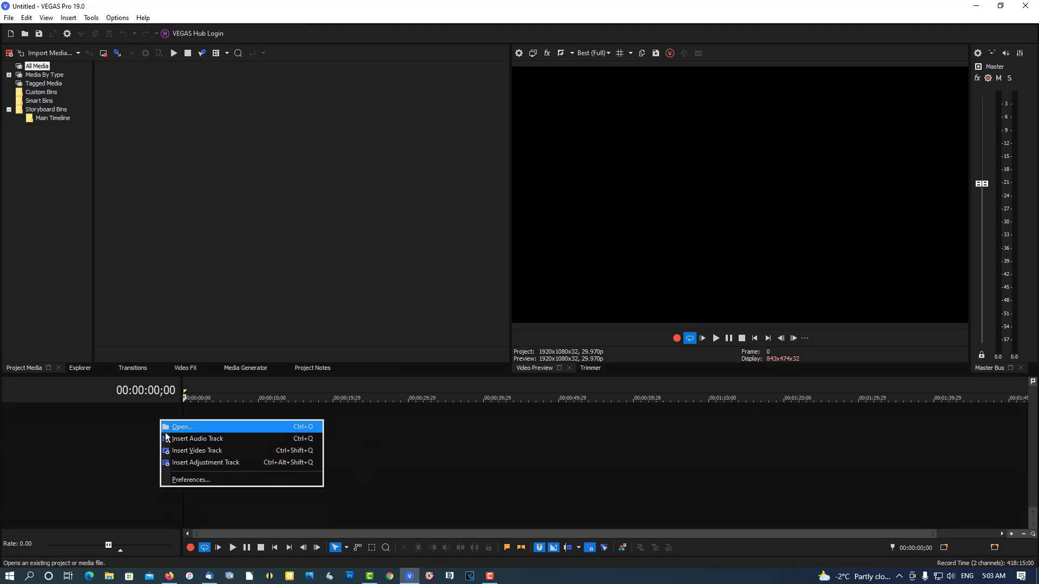
mouse_move(198, 451)
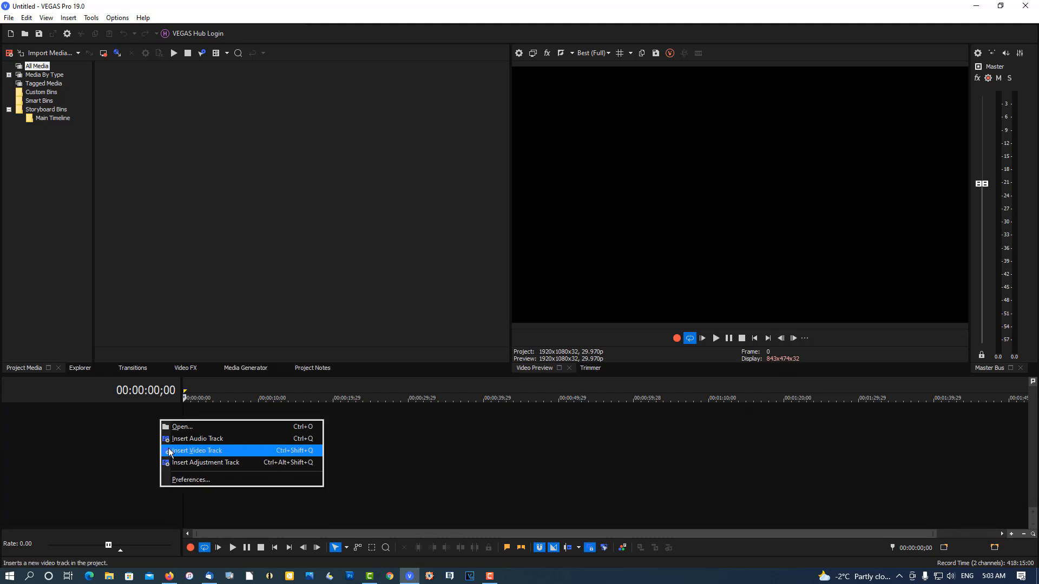
click(195, 451)
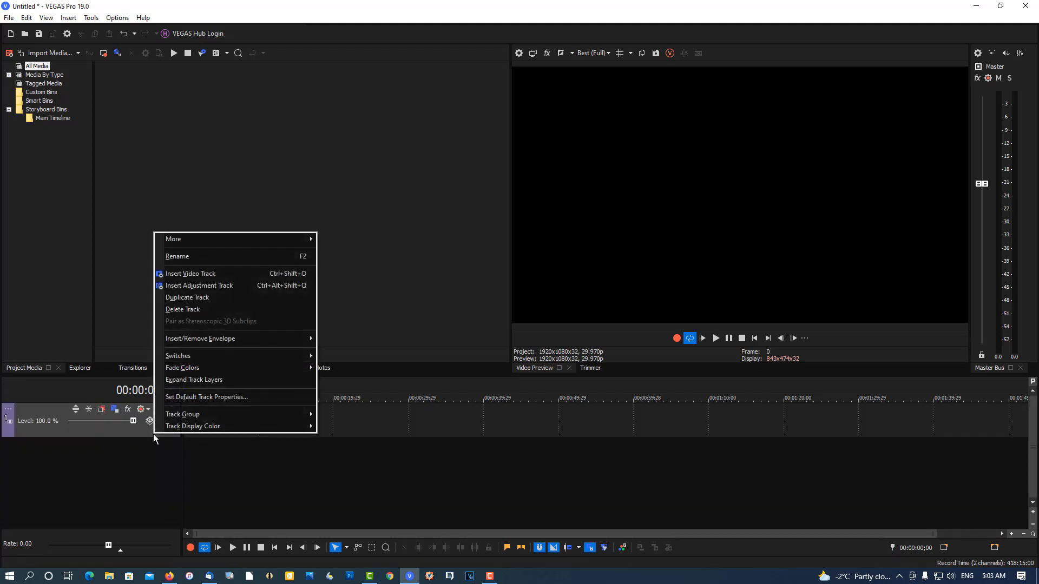
click(190, 274)
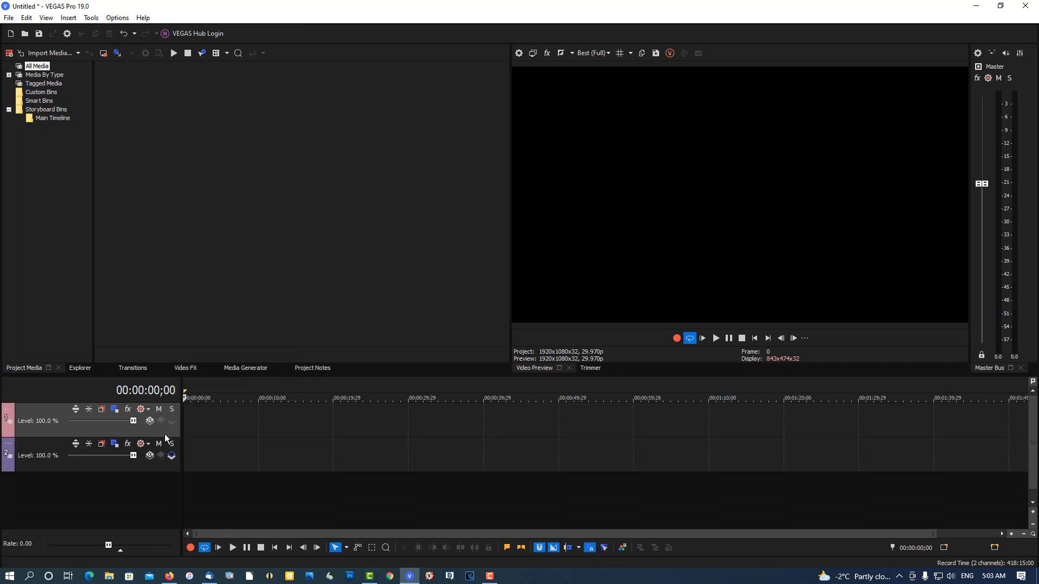
click(201, 274)
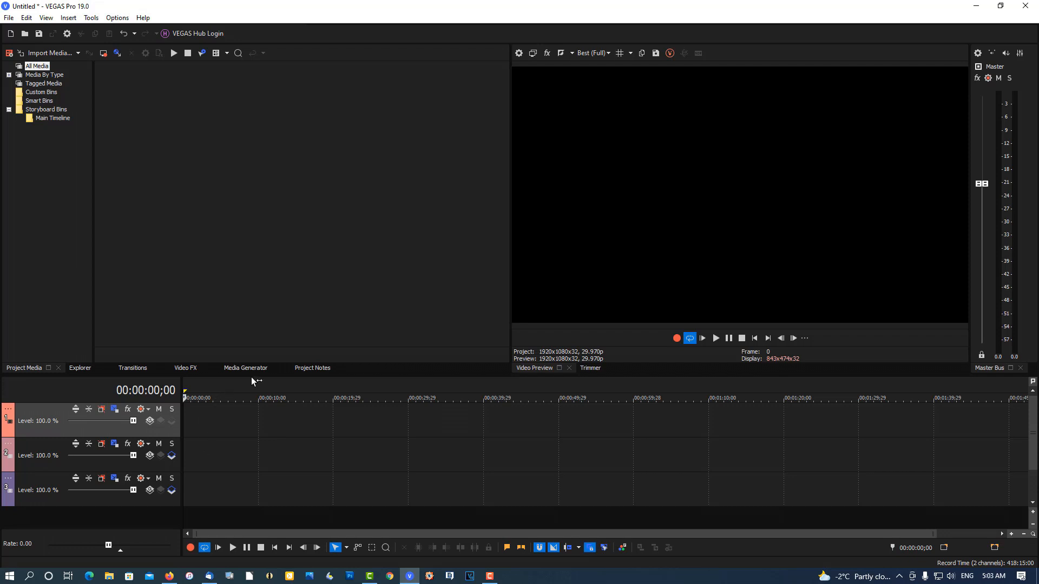
- Show the Media Generators presets and bring up the bottom track's context menu
click(244, 368)
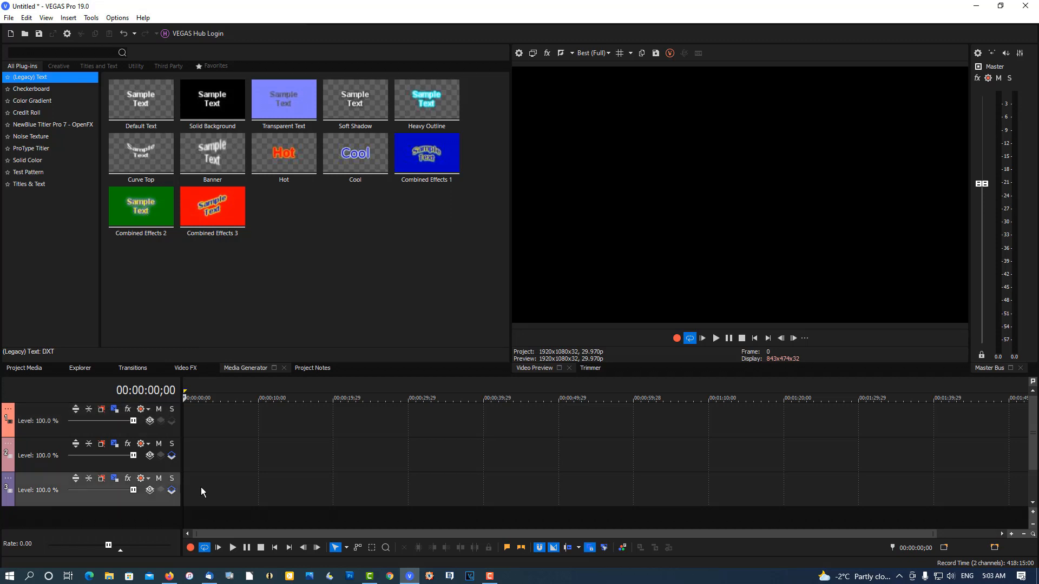
right_click(202, 490)
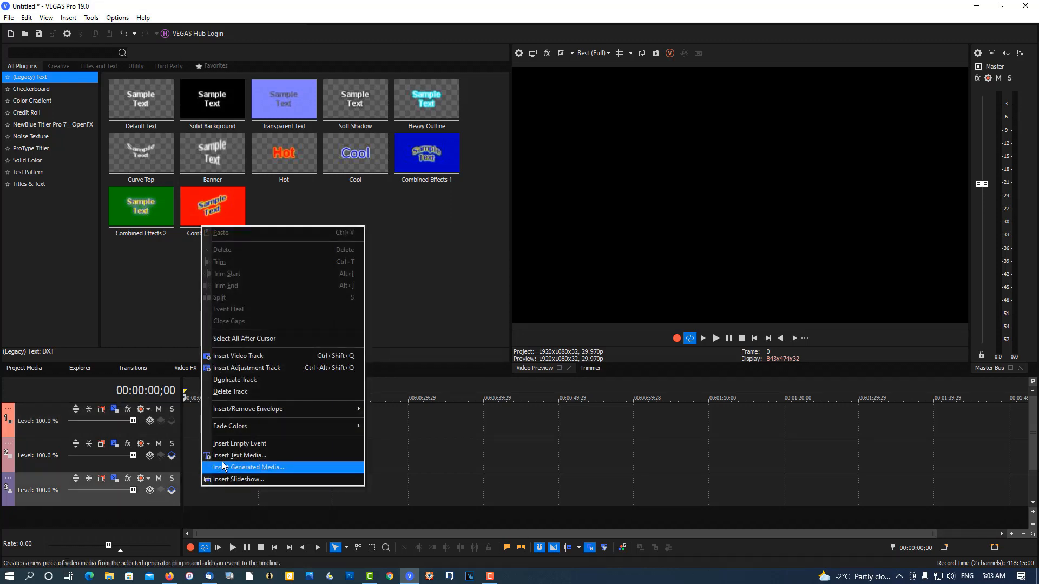
mouse_move(239, 455)
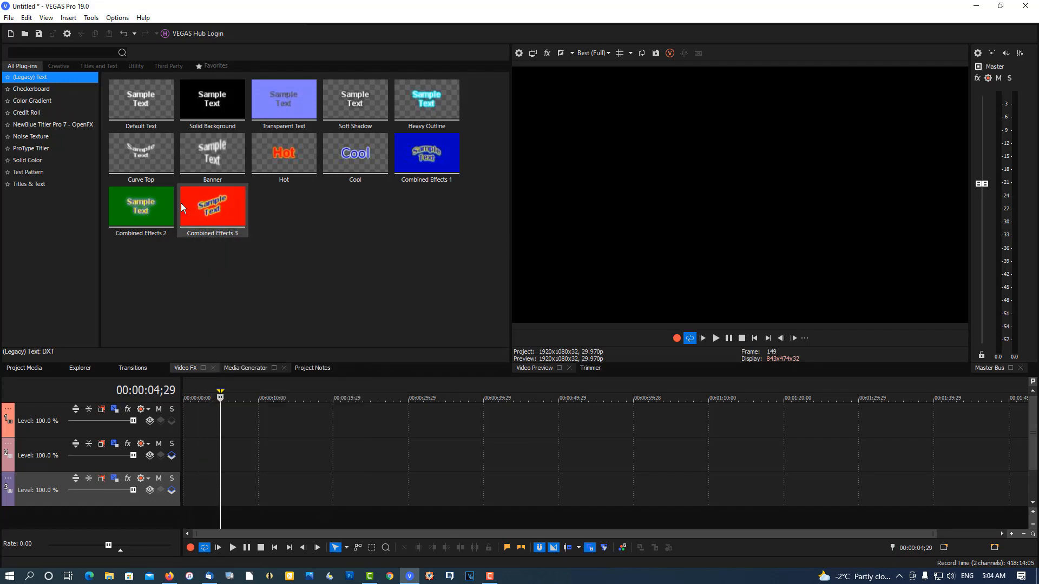
click(117, 18)
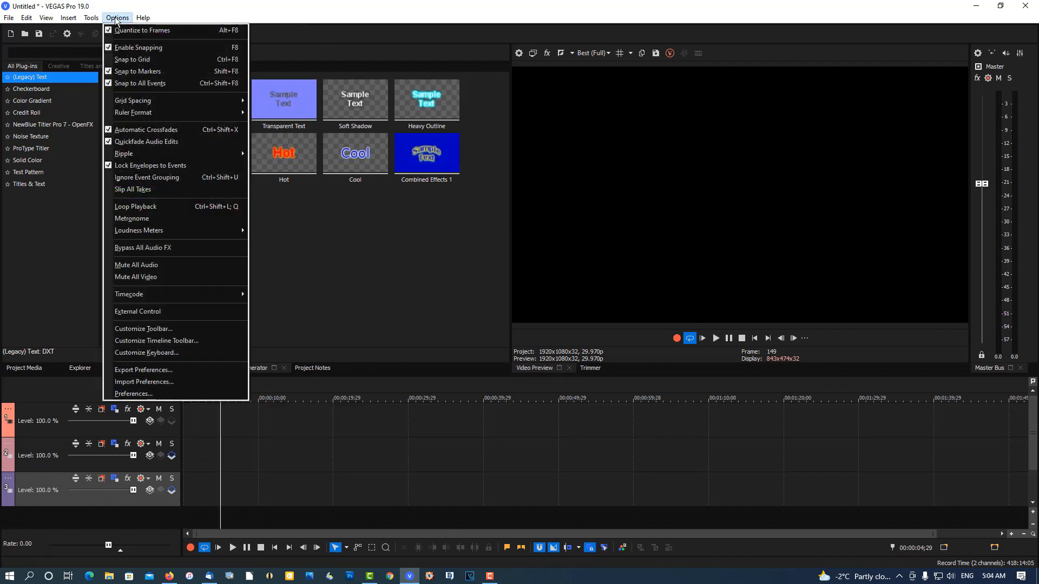
click(133, 393)
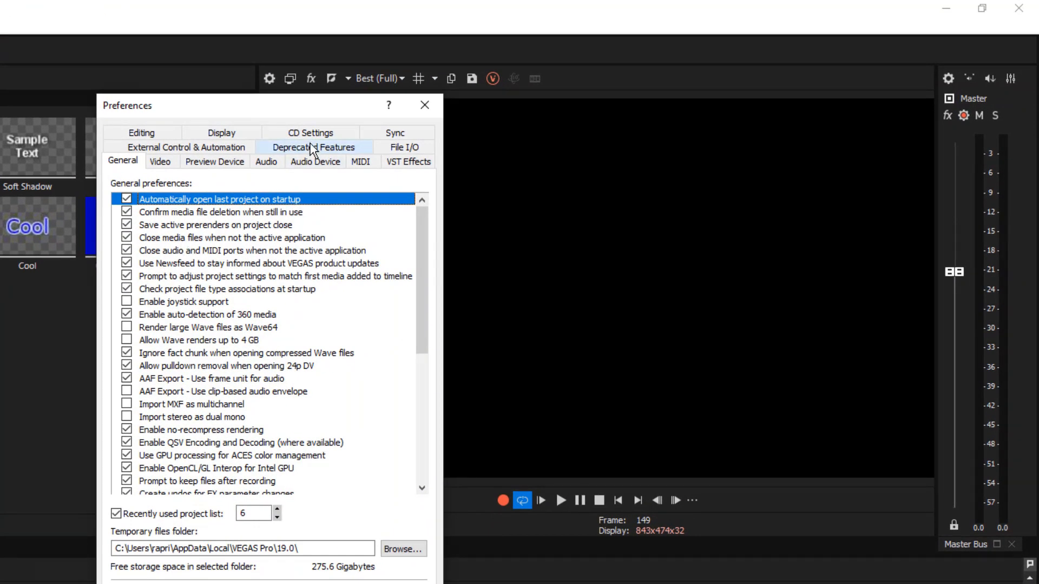
click(313, 147)
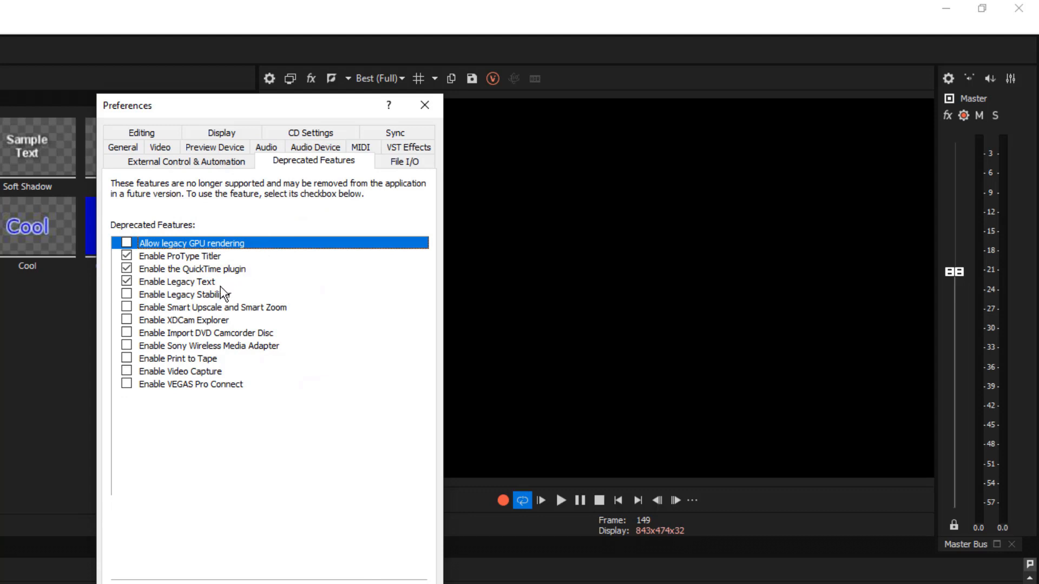
mouse_move(153, 290)
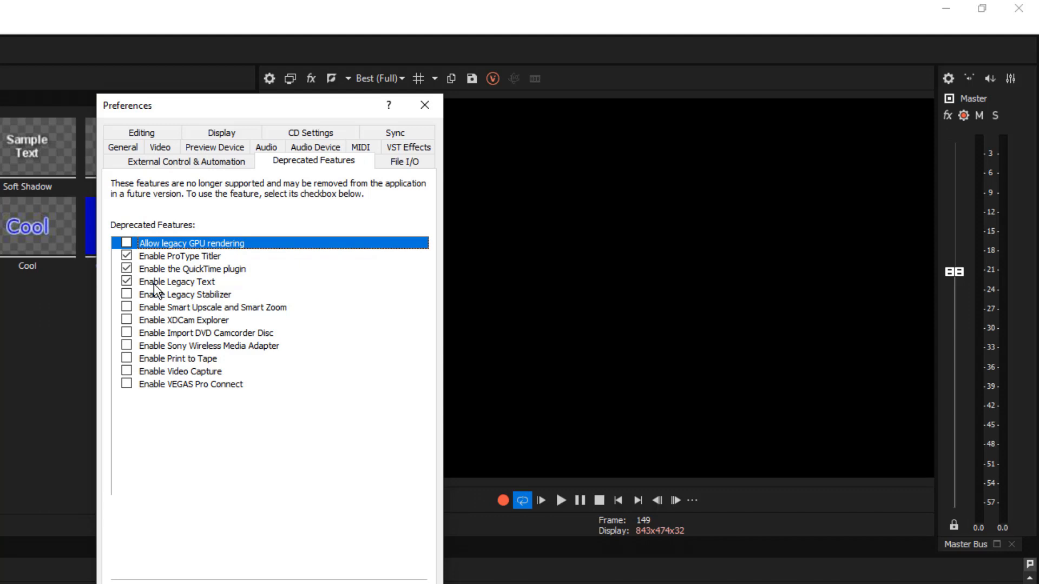
mouse_move(135, 309)
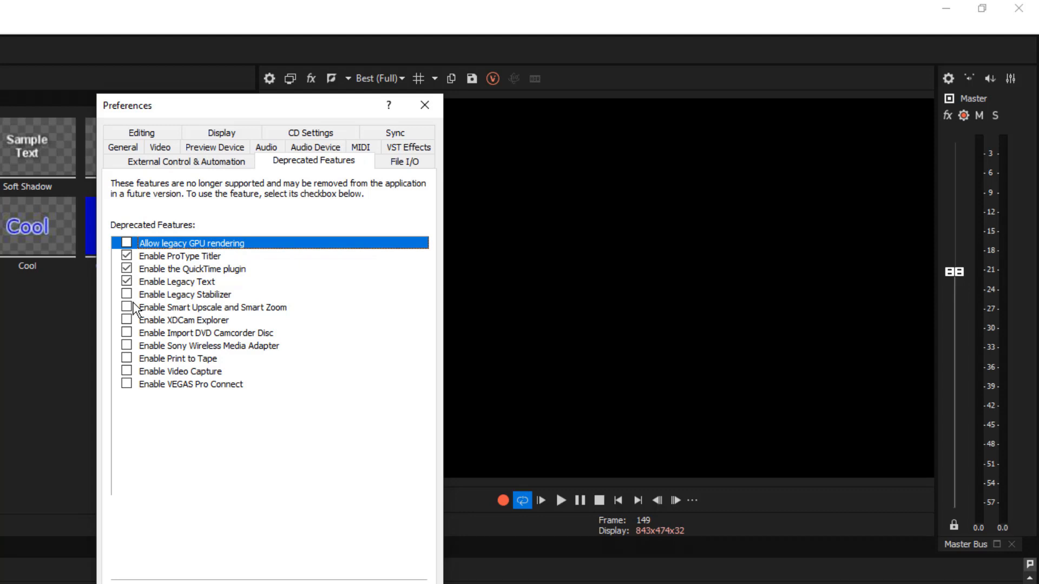
mouse_move(143, 296)
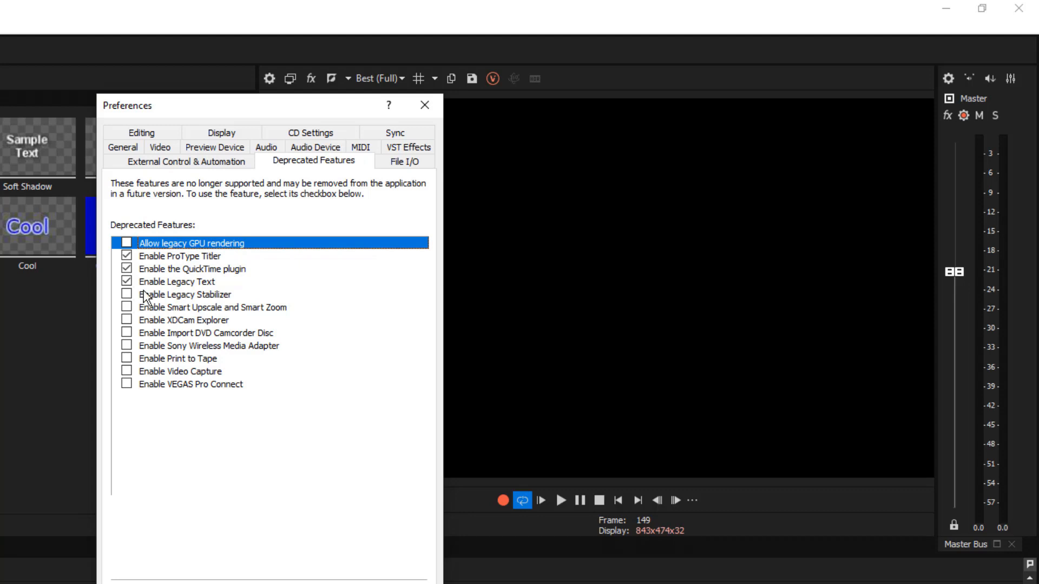
mouse_move(193, 290)
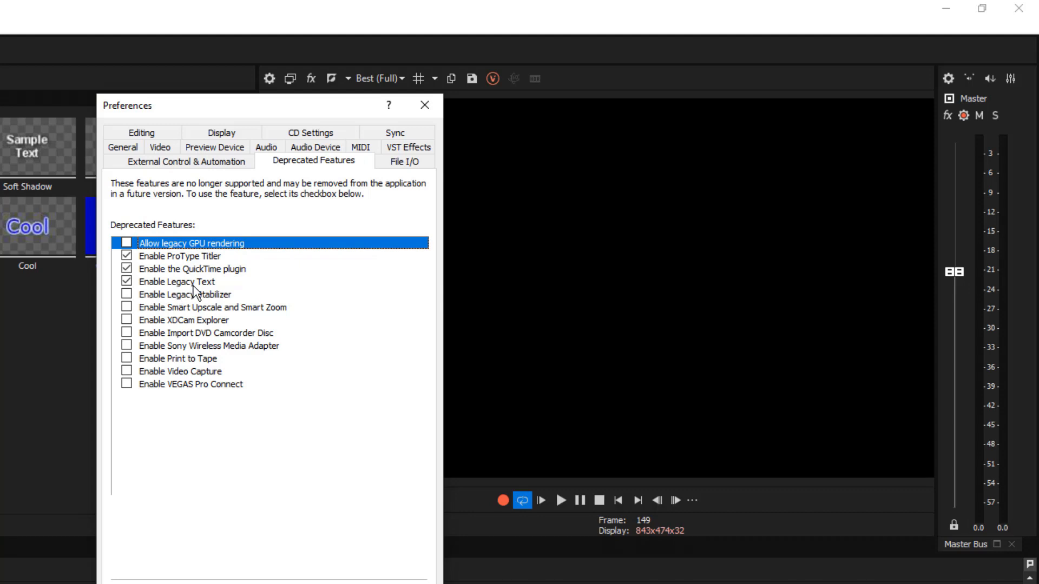
mouse_move(162, 297)
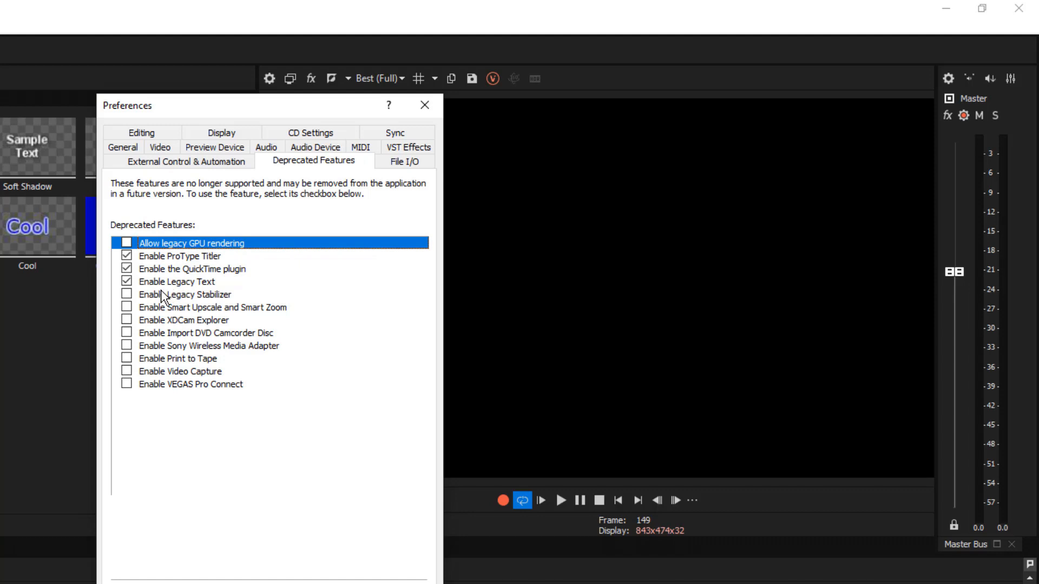
mouse_move(144, 301)
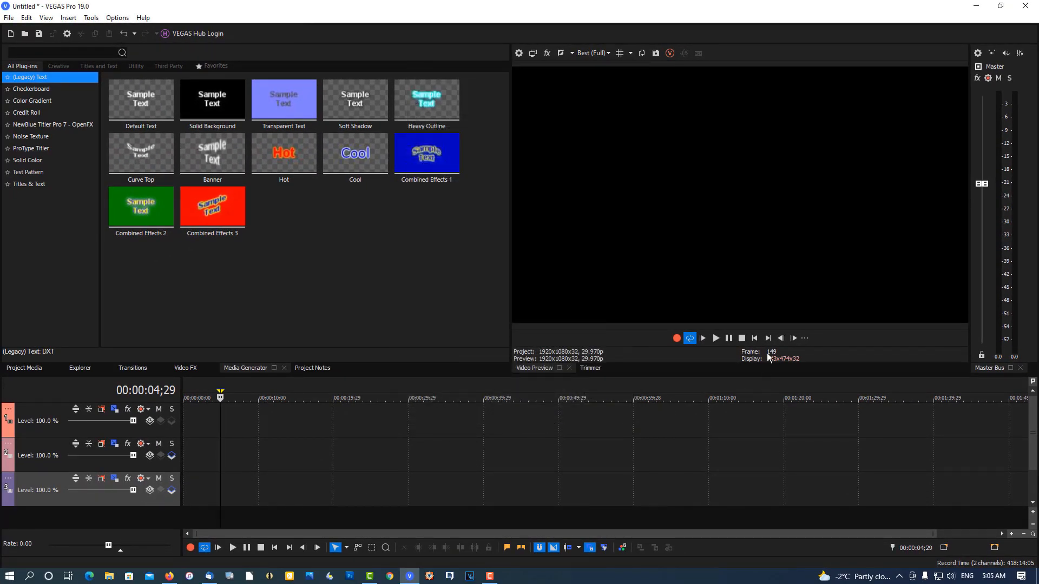
- Insert text media on track 3 reading 'AMERICA' and set its font to Impact
right_click(209, 492)
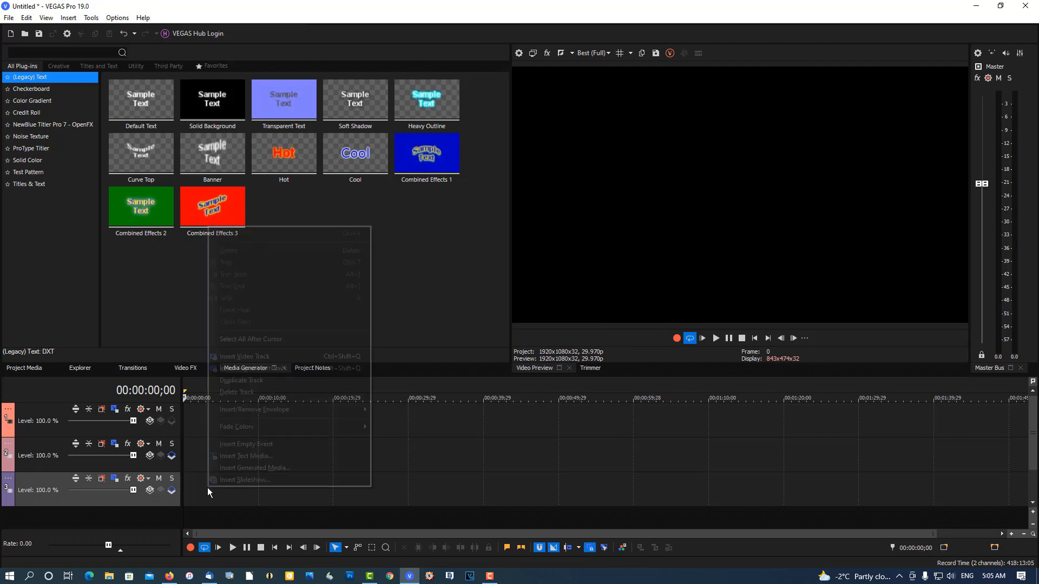
mouse_move(245, 455)
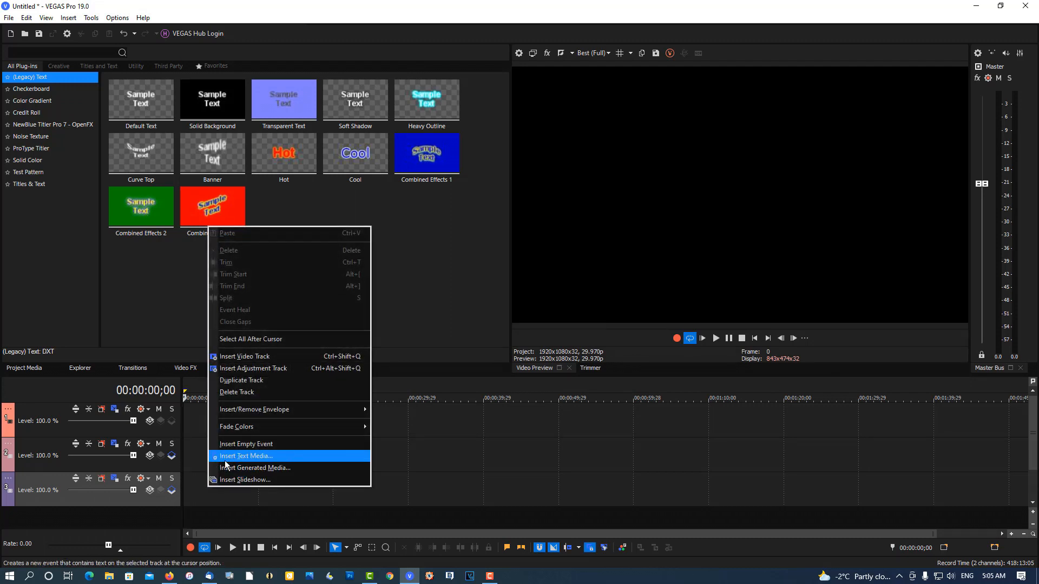
click(246, 456)
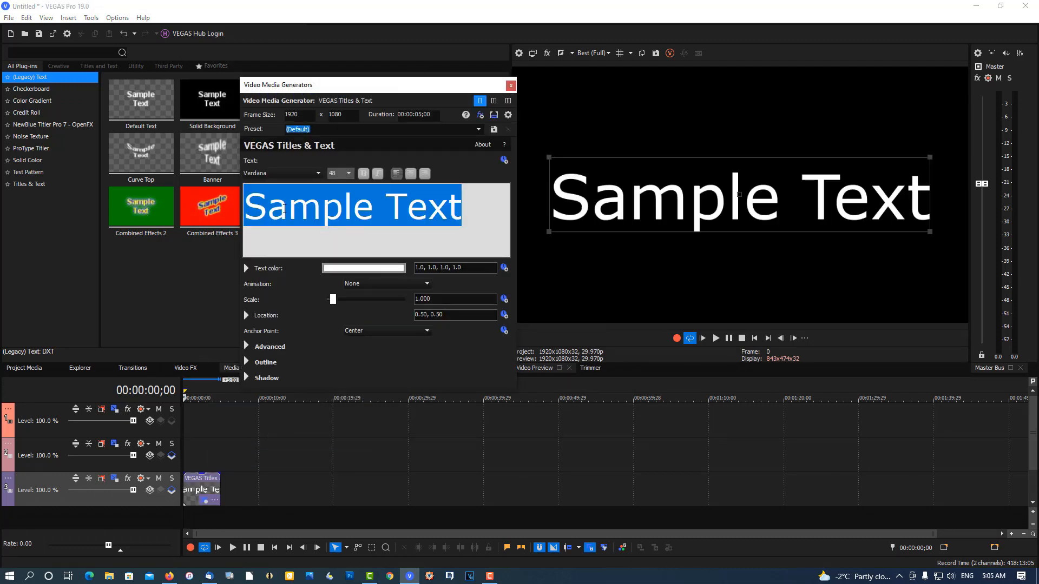
text(AM)
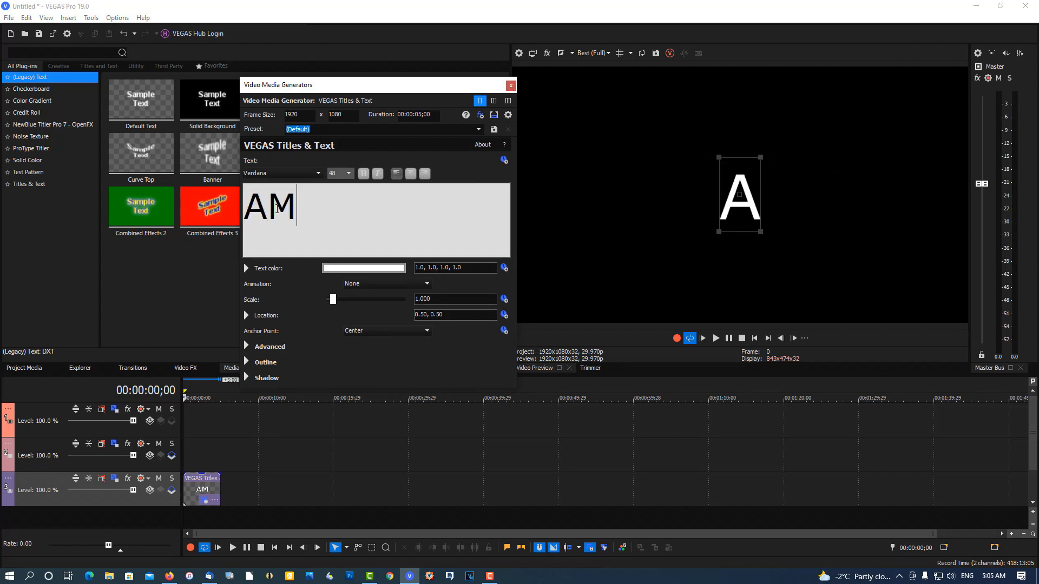
text(ERIC)
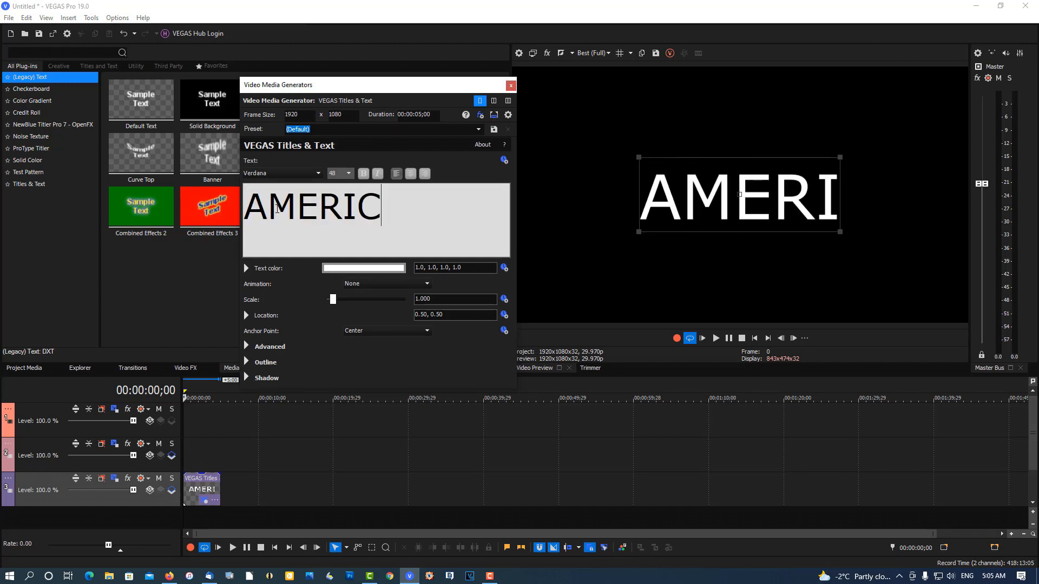
text(A)
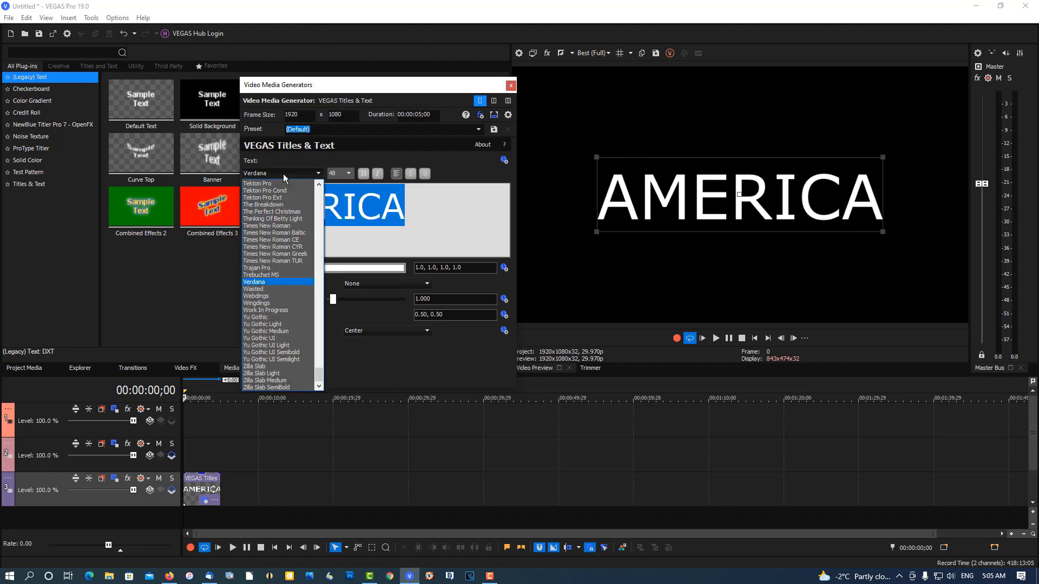
click(252, 183)
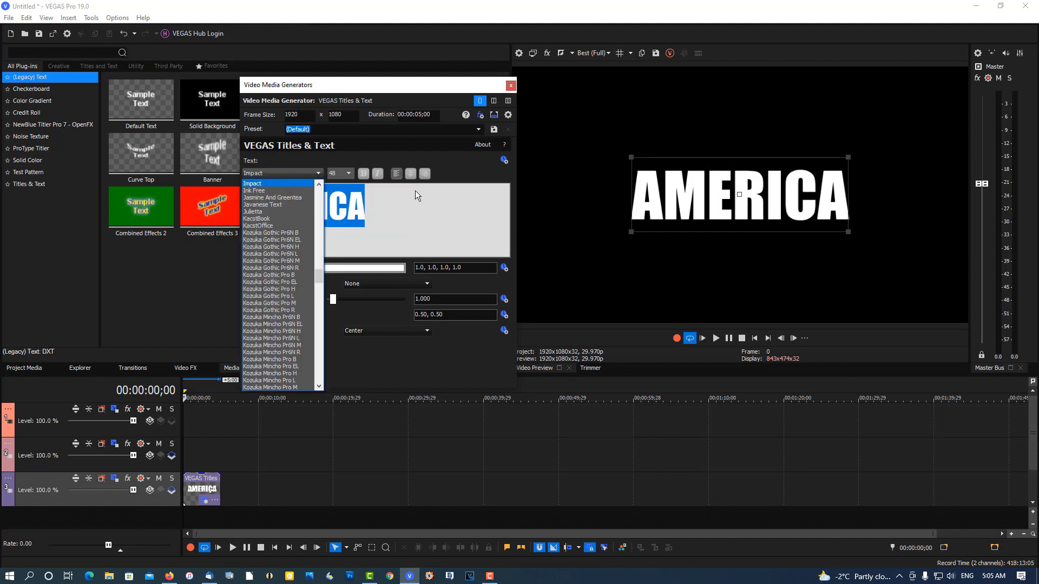
click(254, 184)
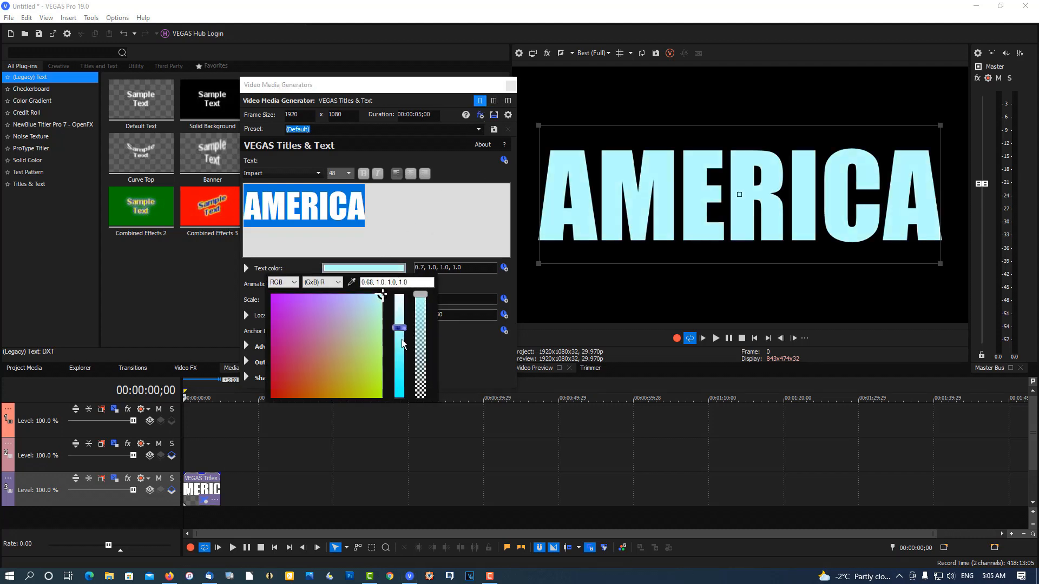
- Pick a medium blue shade for the AMERICA text color
click(290, 343)
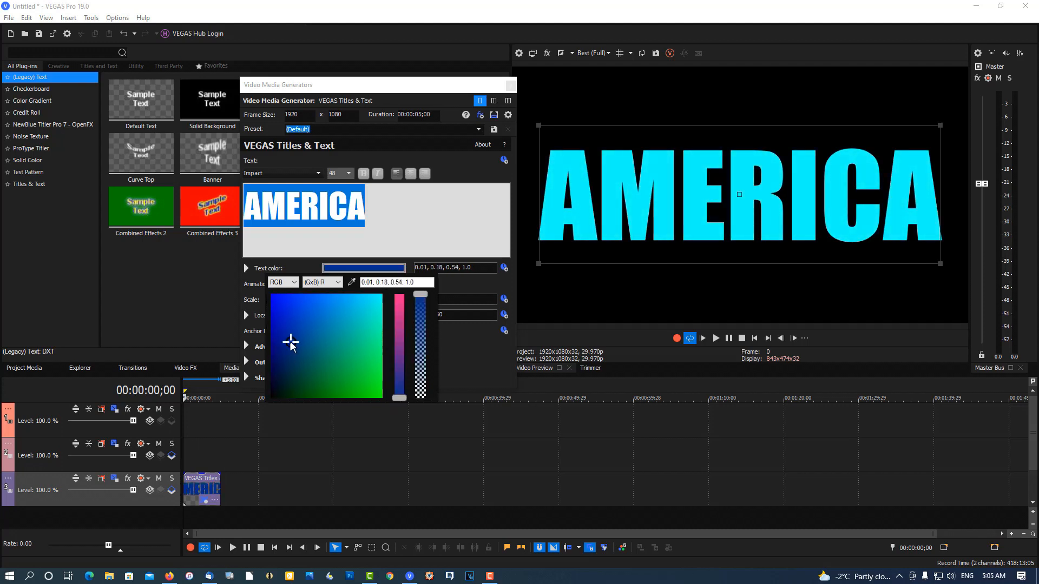
click(312, 331)
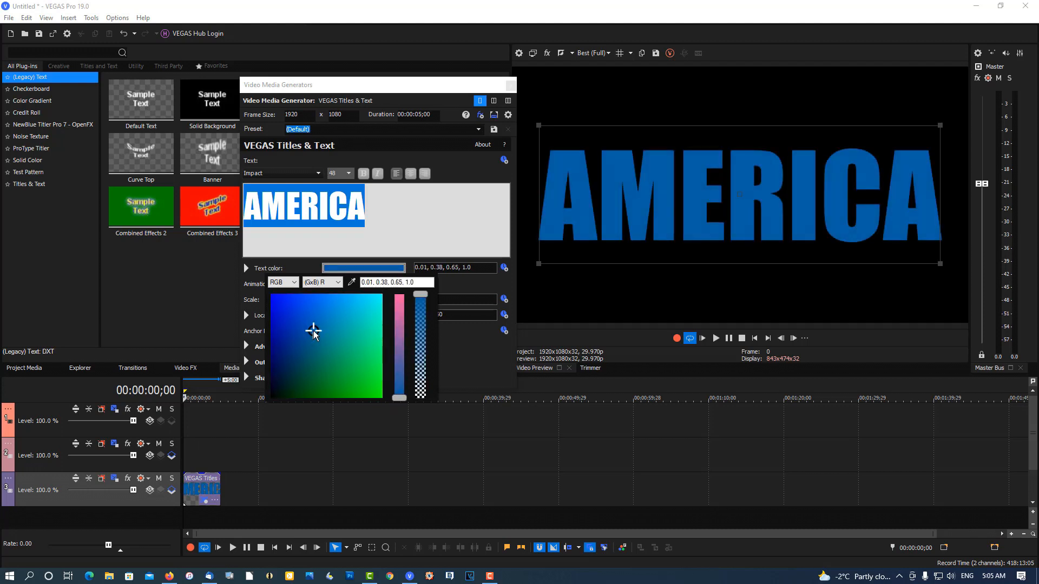
click(317, 328)
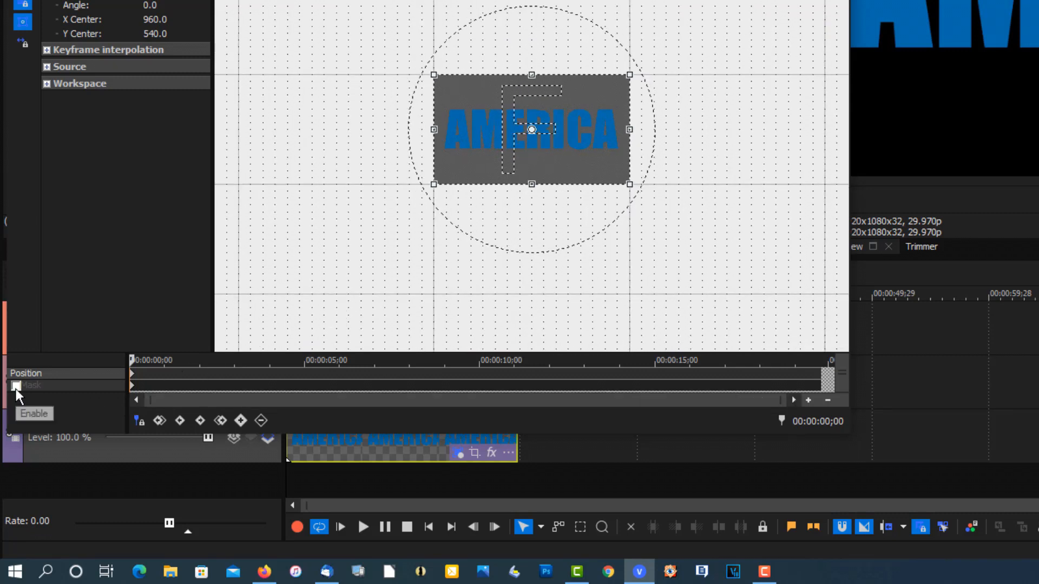
- Tick Mask in Event Pan/Crop and select the Rectangle Mask Creation Tool
click(16, 386)
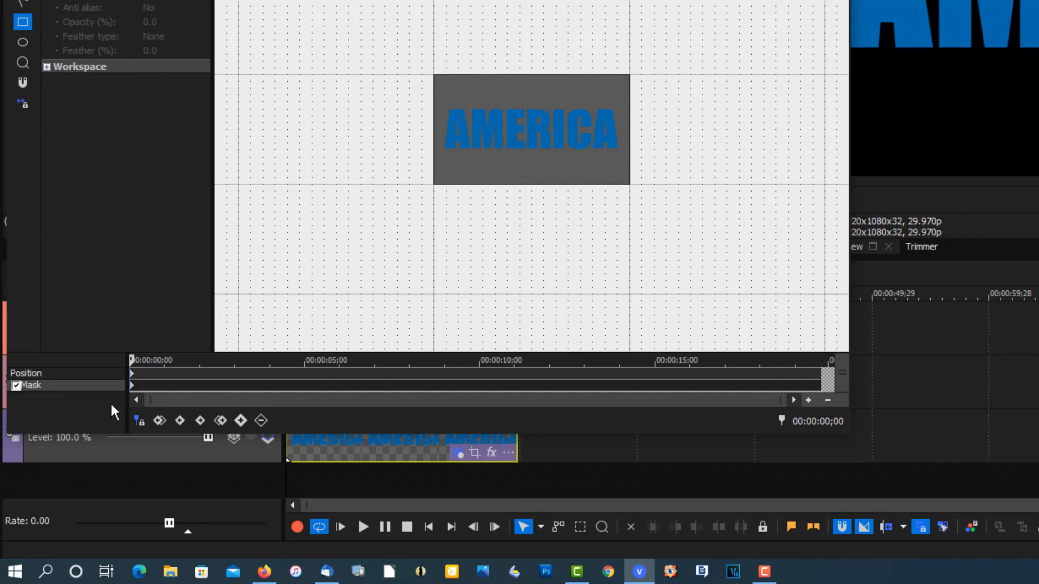
mouse_move(177, 306)
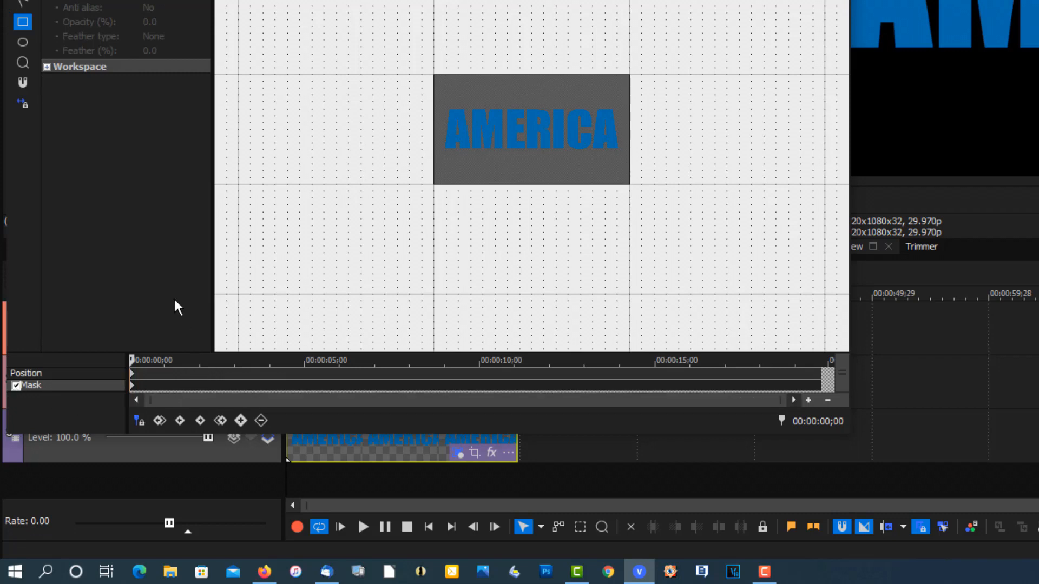
mouse_move(22, 22)
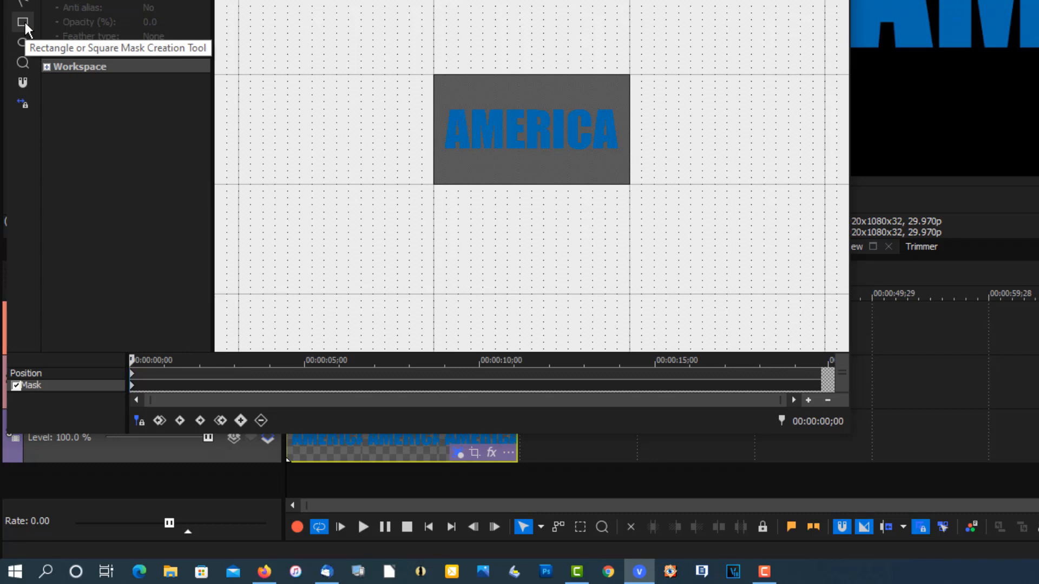
click(22, 22)
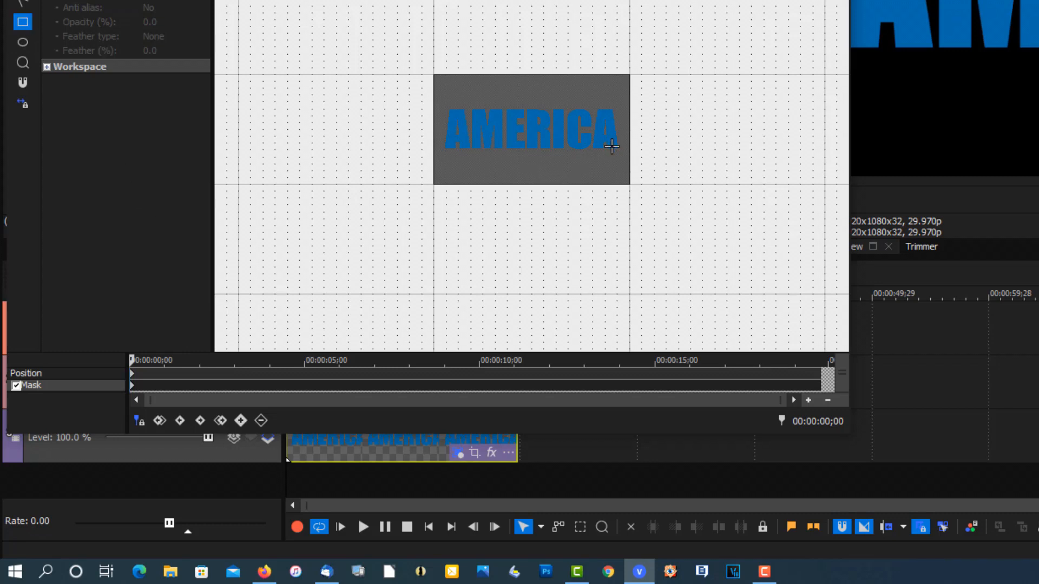
mouse_move(621, 157)
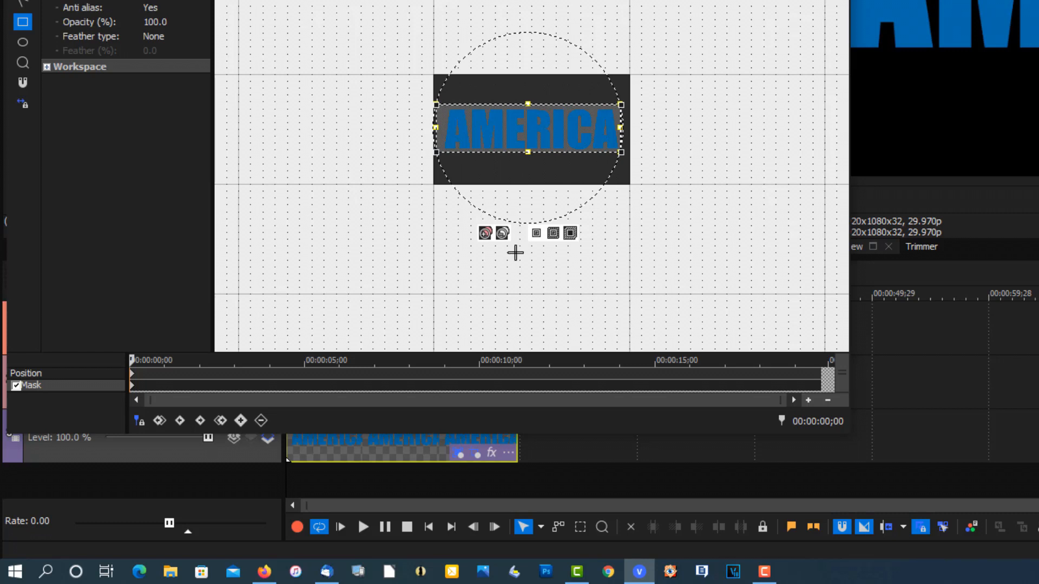
mouse_move(535, 233)
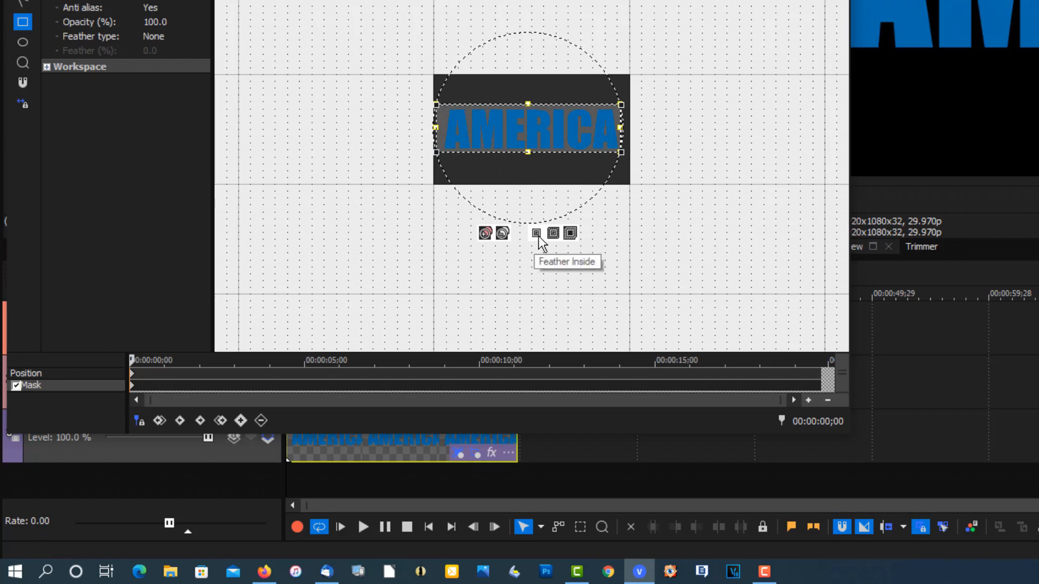
mouse_move(153, 51)
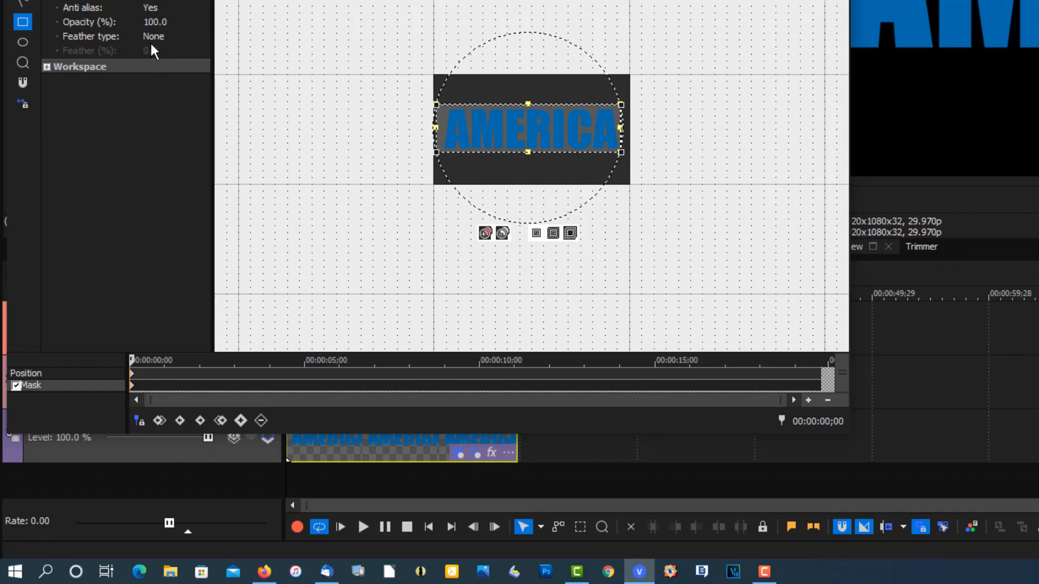
- Set the mask's Feather type to Both
click(154, 36)
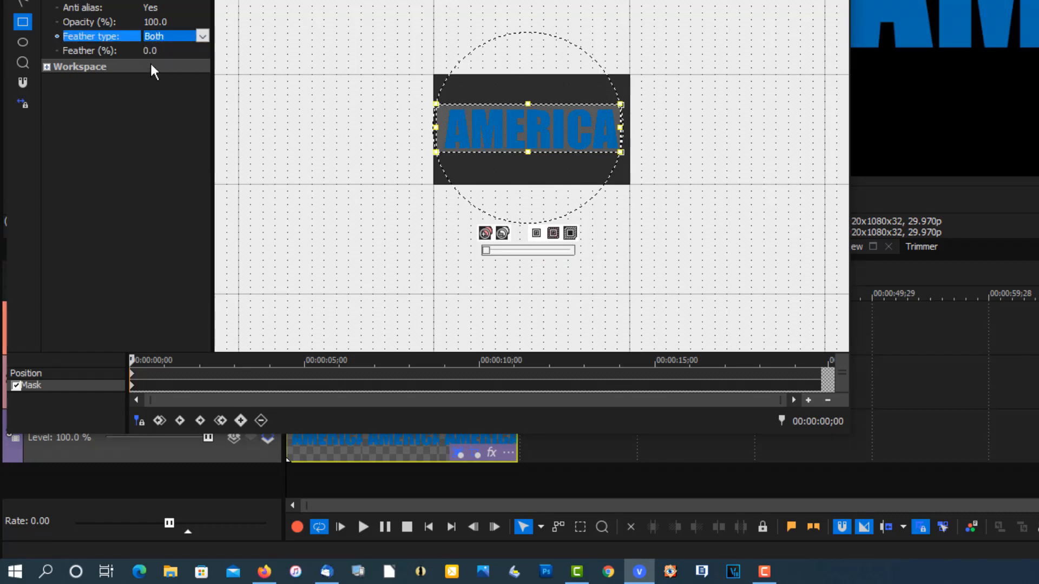
click(100, 50)
text(20)
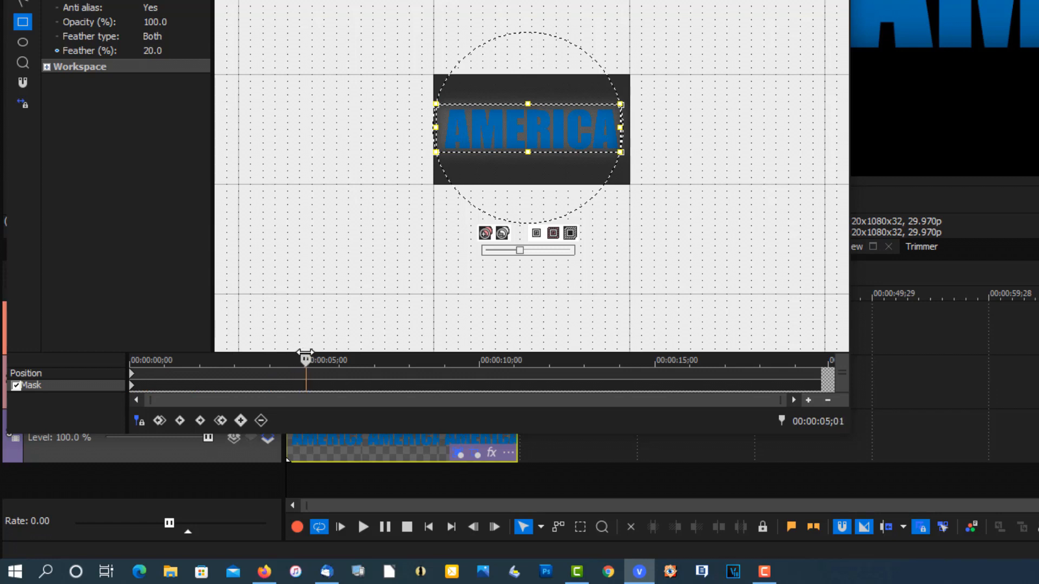
mouse_move(239, 421)
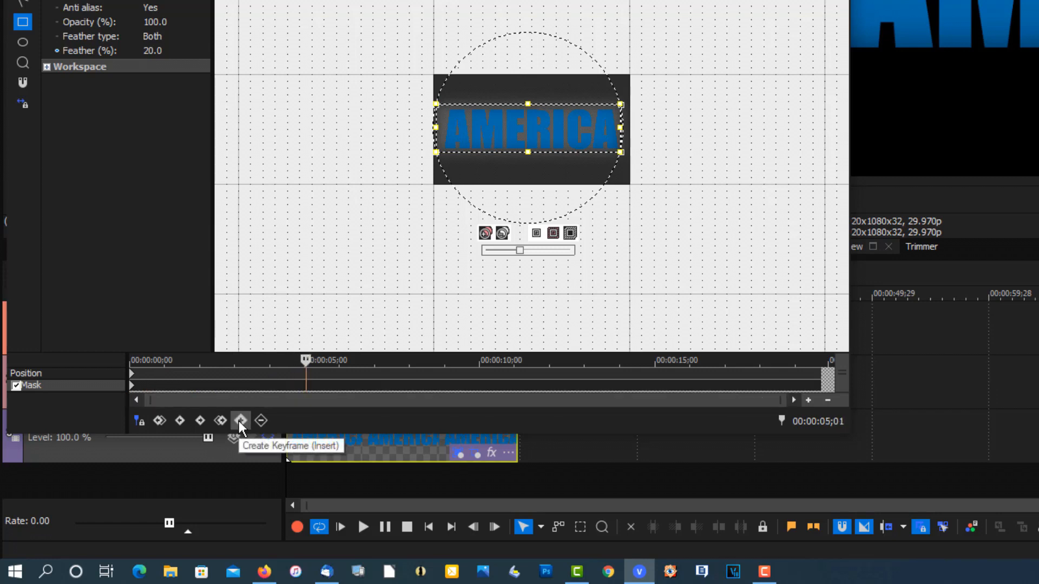
- Create a mask keyframe at 00:00:05;01
click(240, 421)
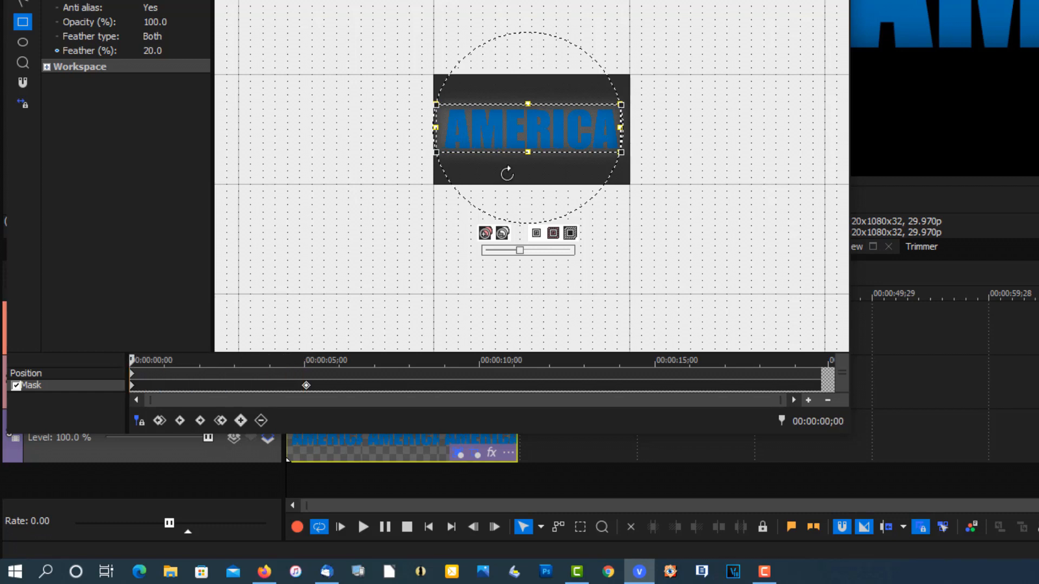
mouse_move(552, 129)
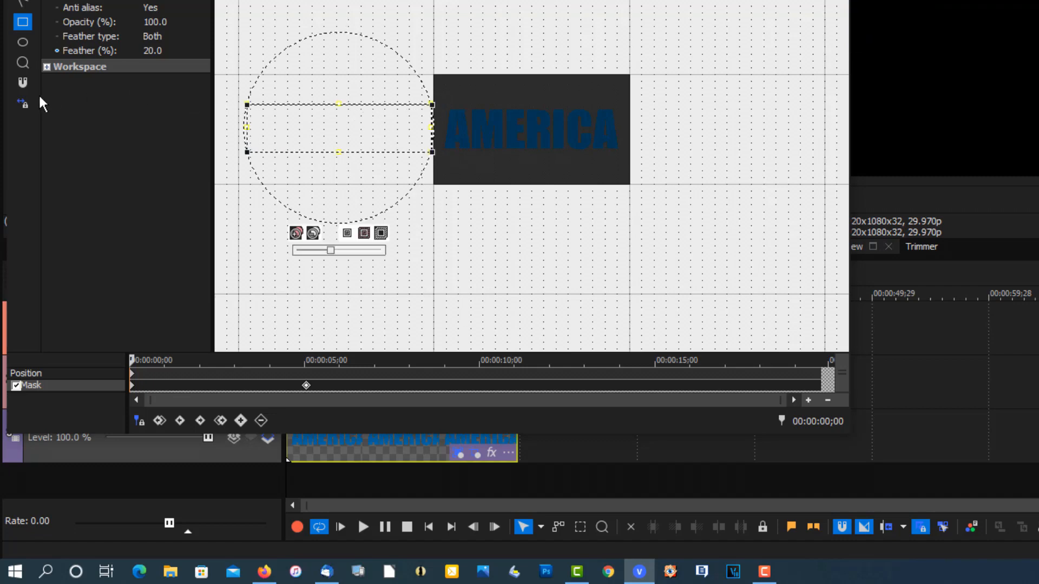
mouse_move(23, 103)
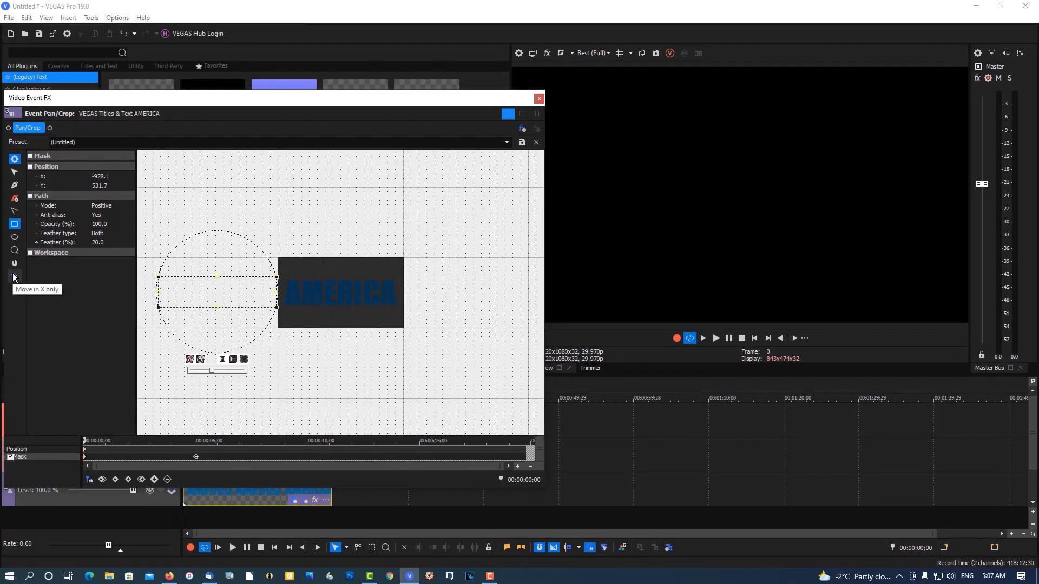
mouse_move(14, 277)
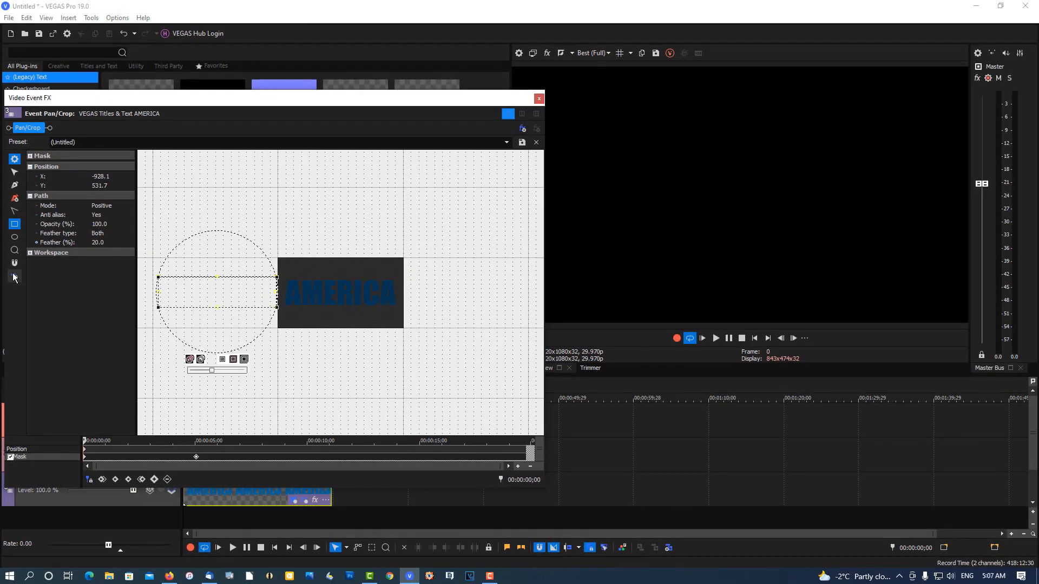
mouse_move(184, 283)
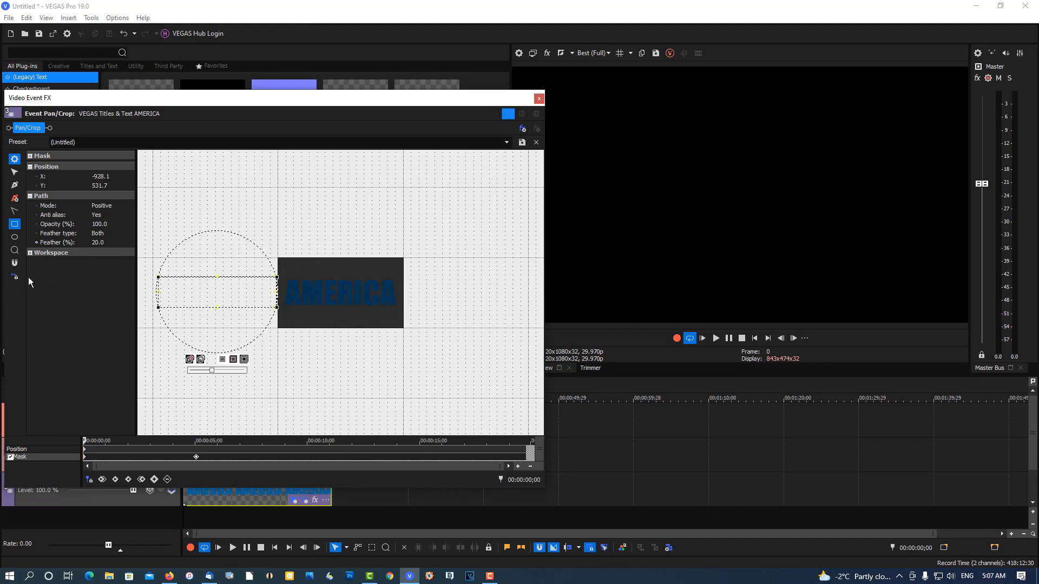
mouse_move(14, 275)
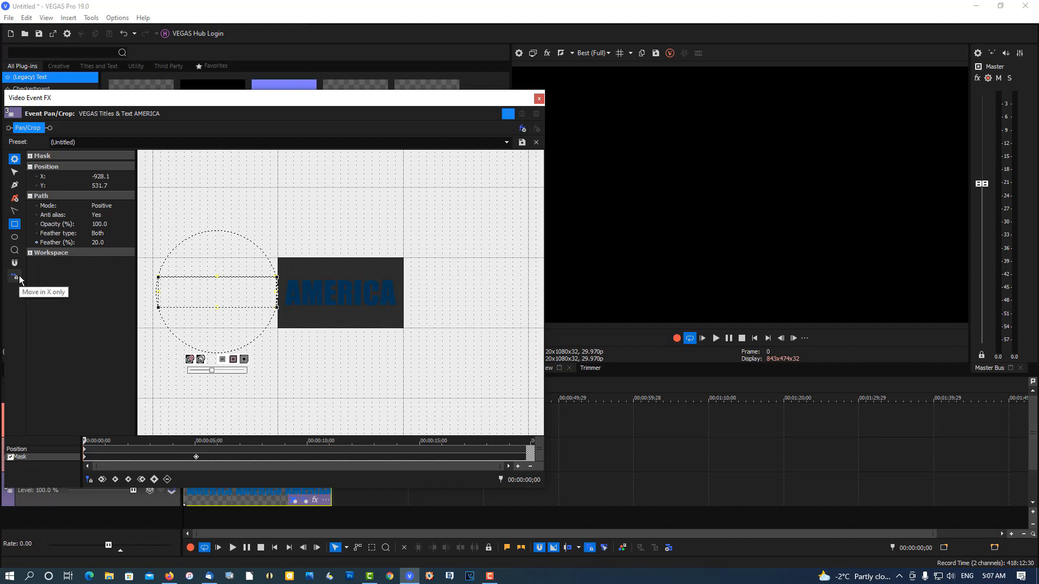
mouse_move(546, 111)
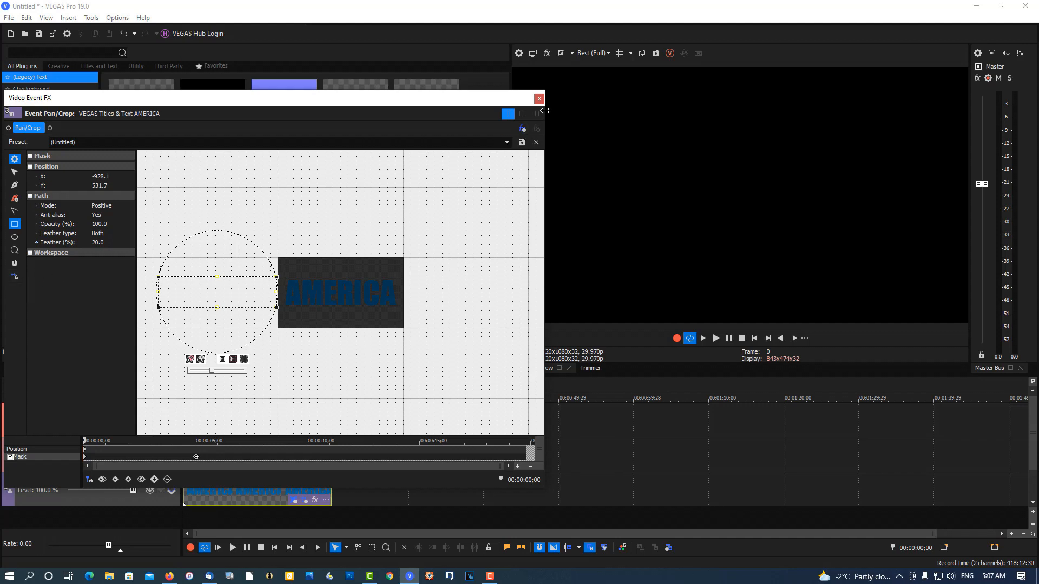
- Close the mask editor, copy the AMERICA event, and align the middle-track copy at the start
click(539, 98)
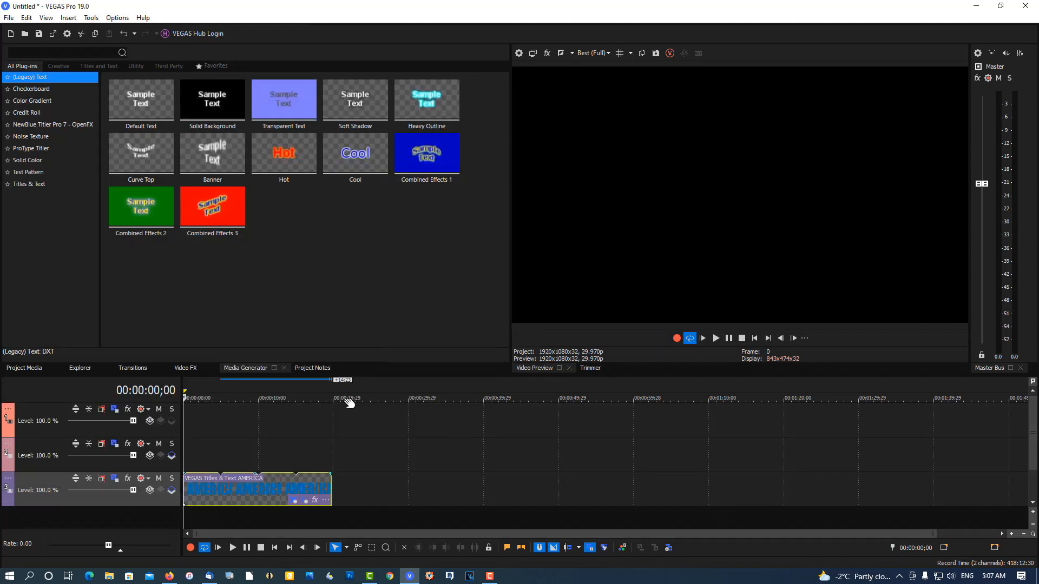
click(246, 397)
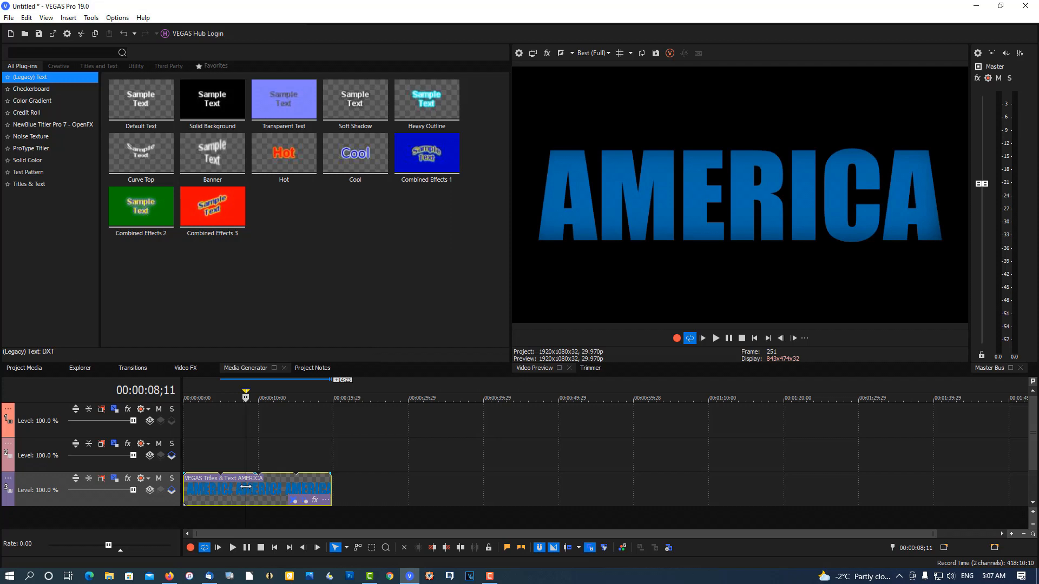
right_click(257, 490)
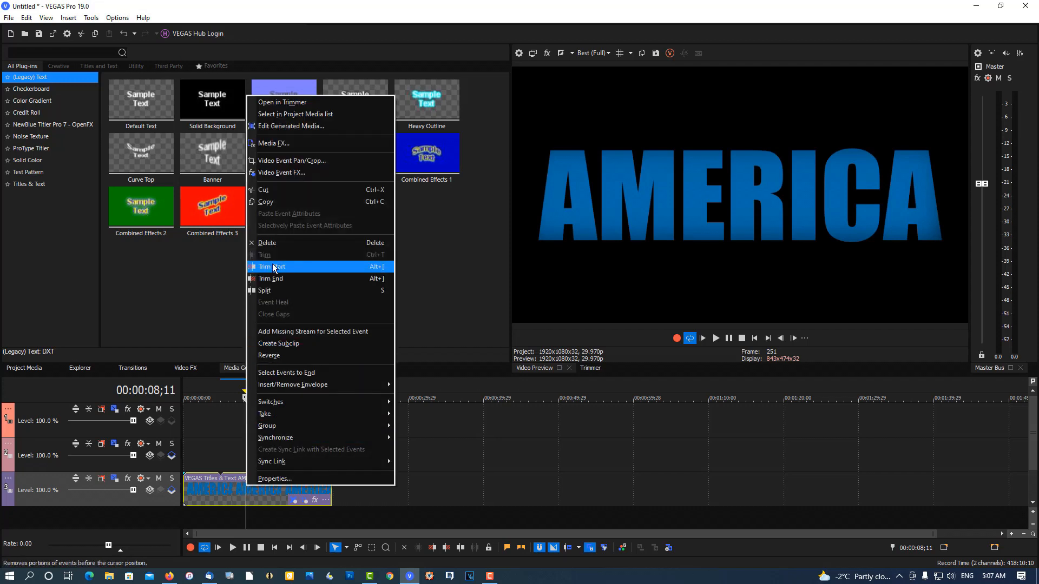
mouse_move(279, 201)
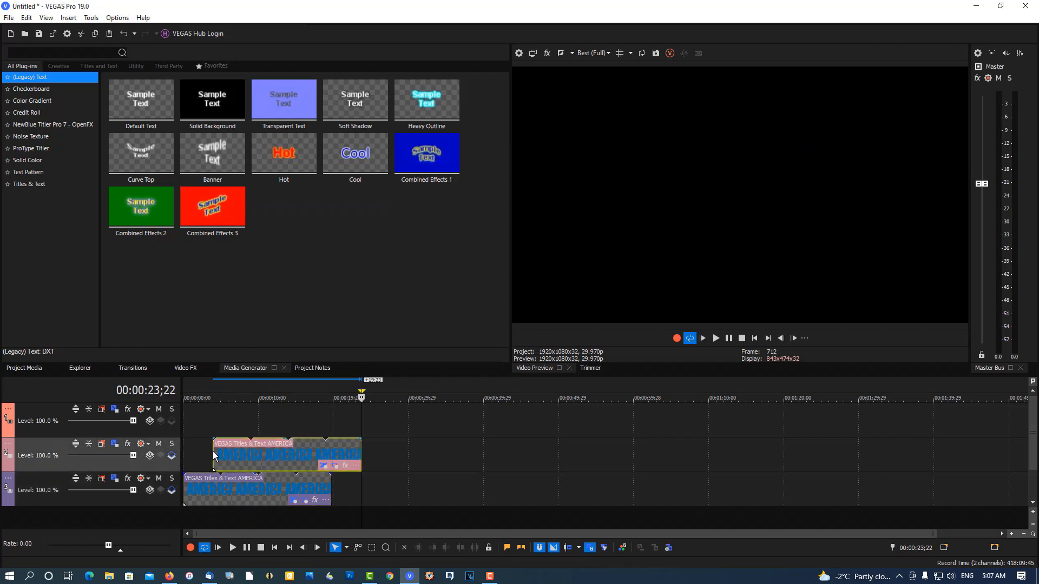
click(227, 398)
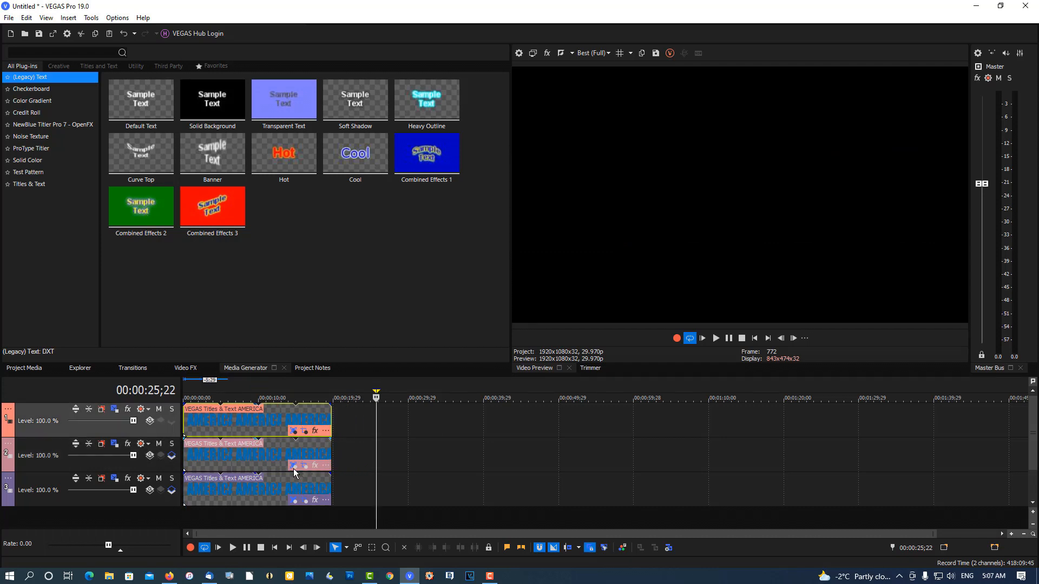
mouse_move(295, 470)
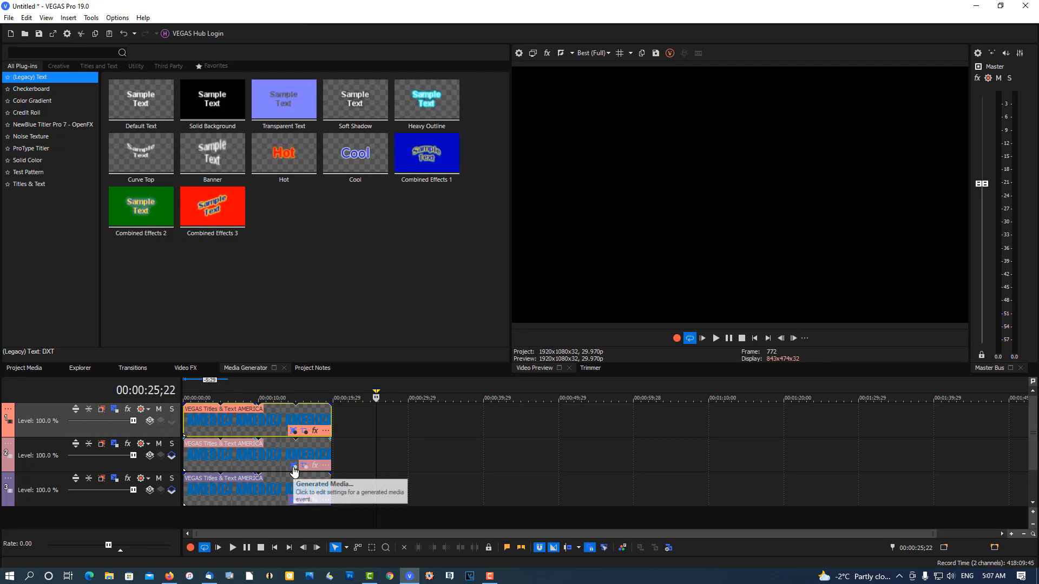
- Make the middle AMERICA copy's text white and close its settings
click(293, 472)
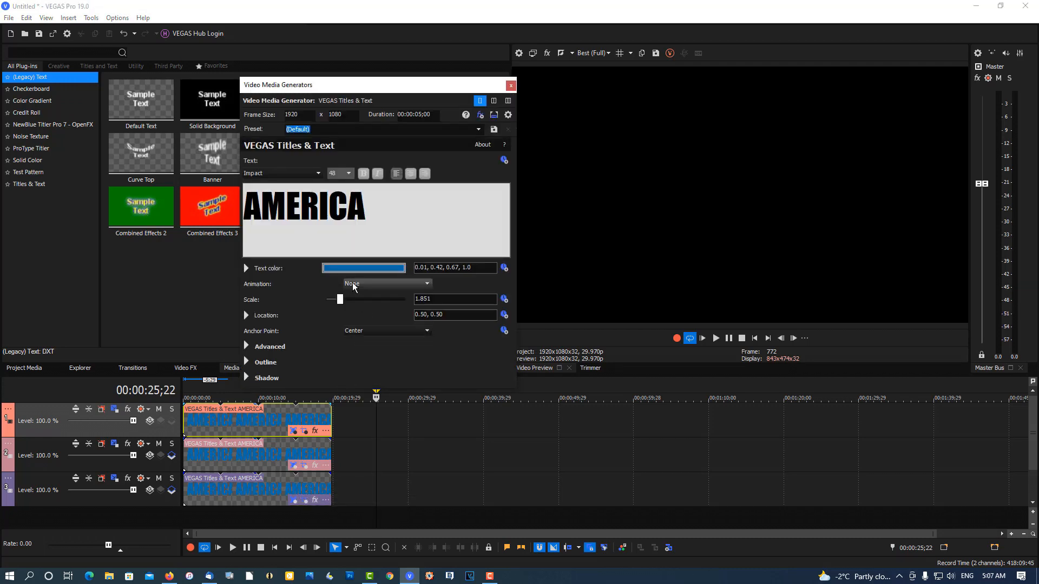
click(363, 268)
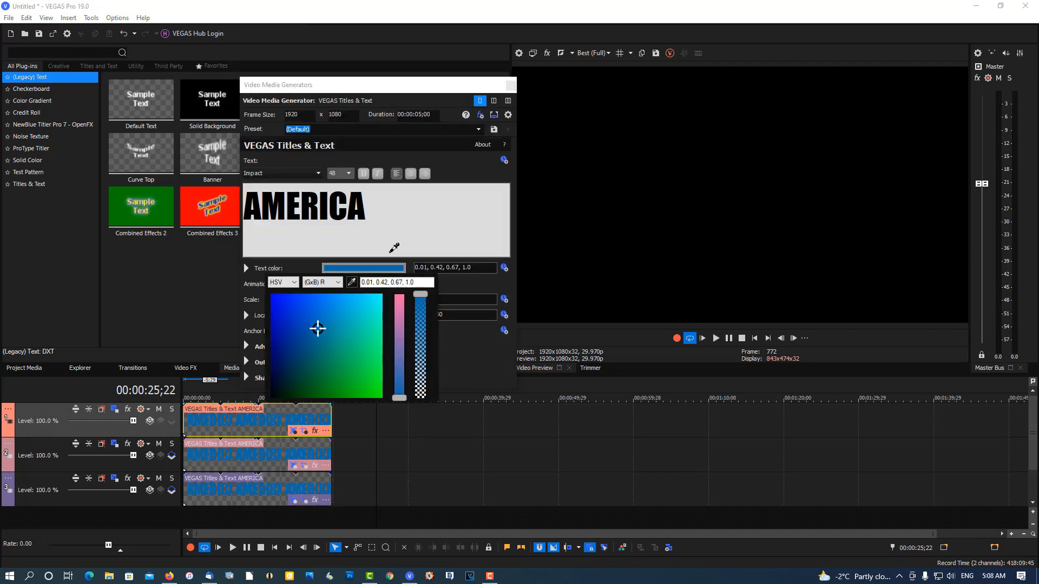
click(367, 309)
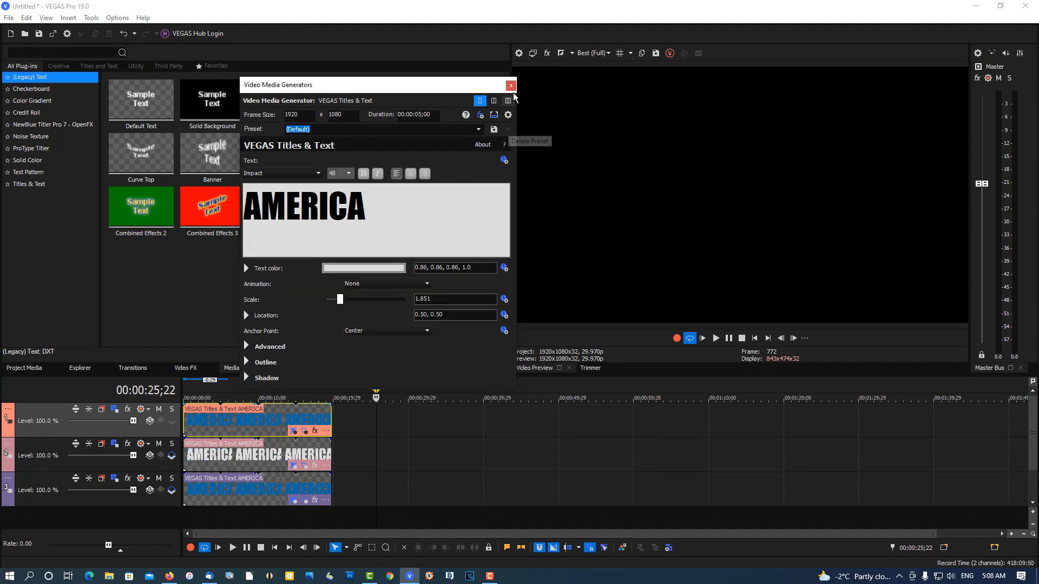
click(511, 86)
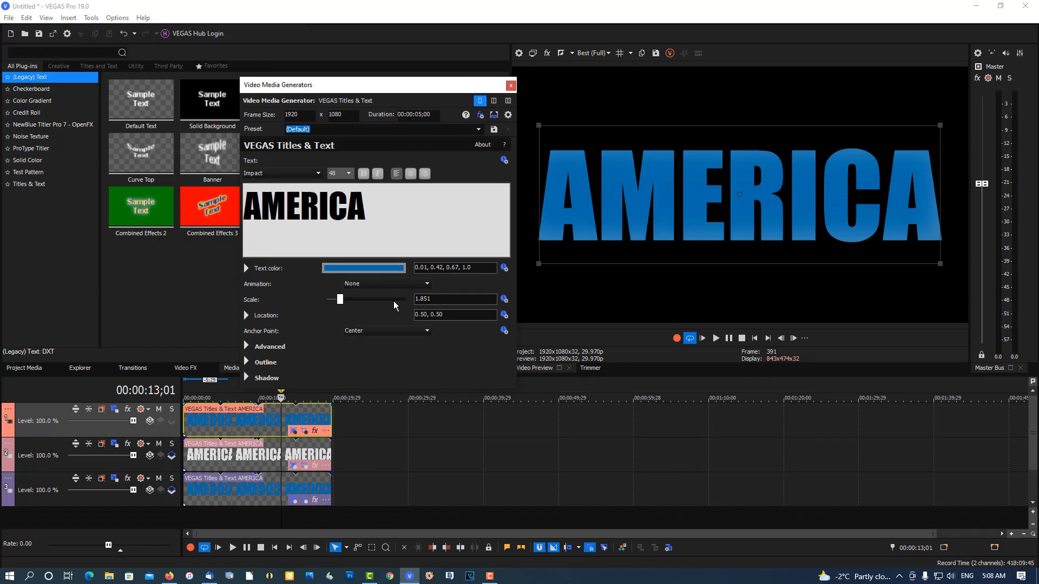
- Set the top copy's text color to red (0.98, 0.18, 0.09) and close the dialog
click(363, 268)
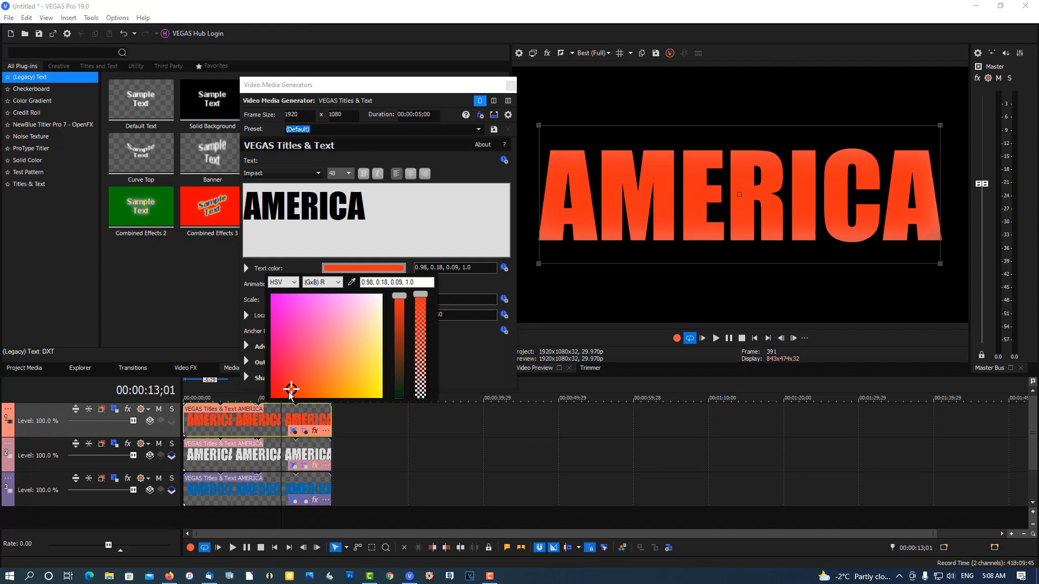
click(510, 87)
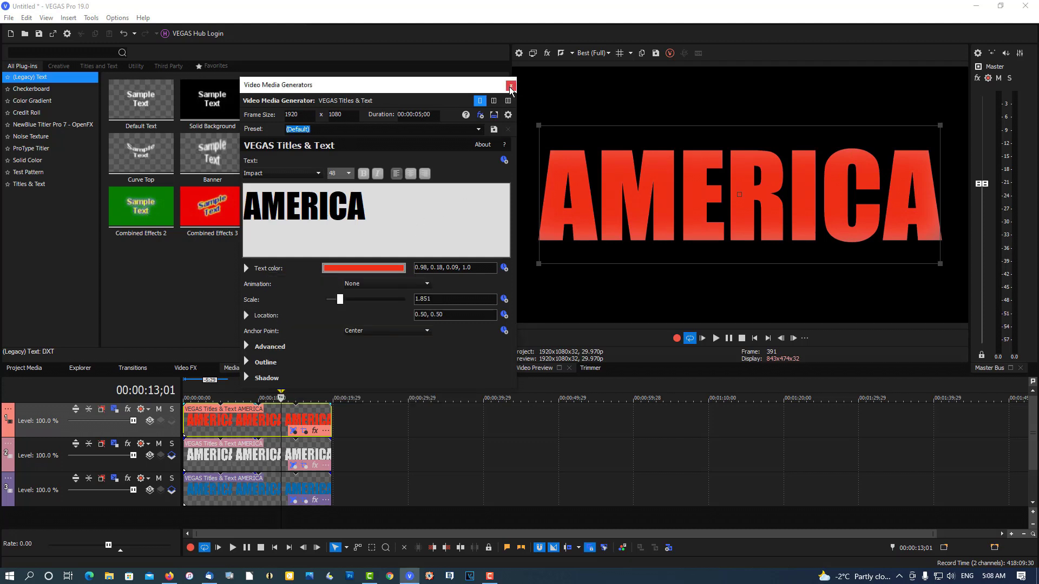
mouse_move(508, 115)
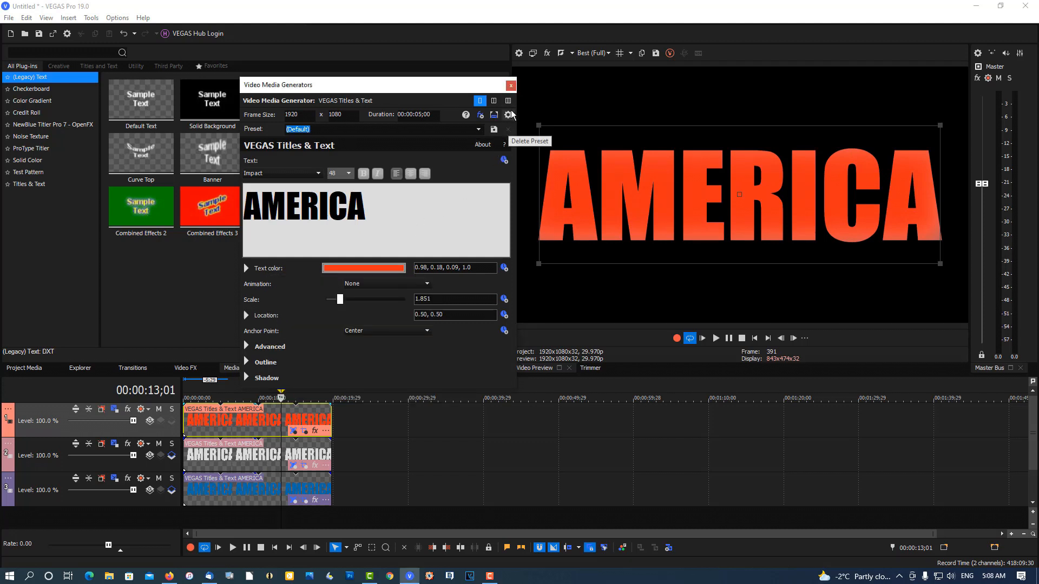
click(511, 85)
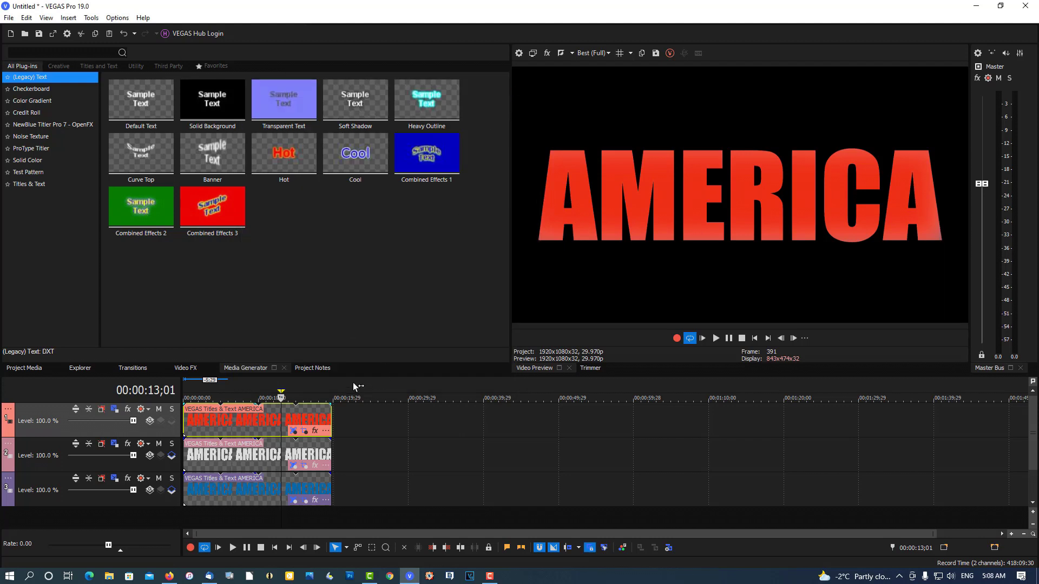
mouse_move(697, 371)
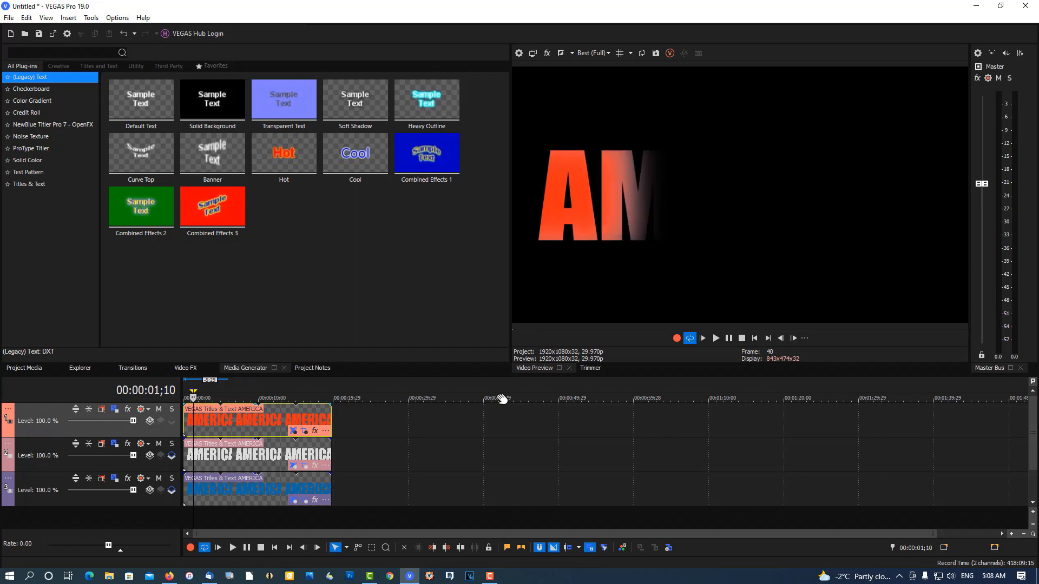
mouse_move(248, 467)
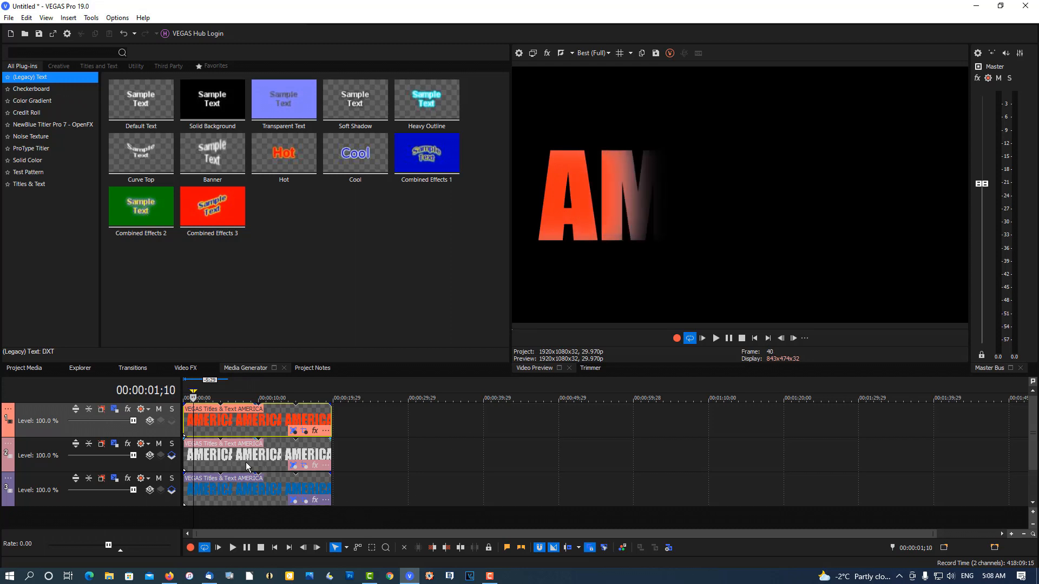
- Shift the white AMERICA clip slightly later on the timeline
click(259, 455)
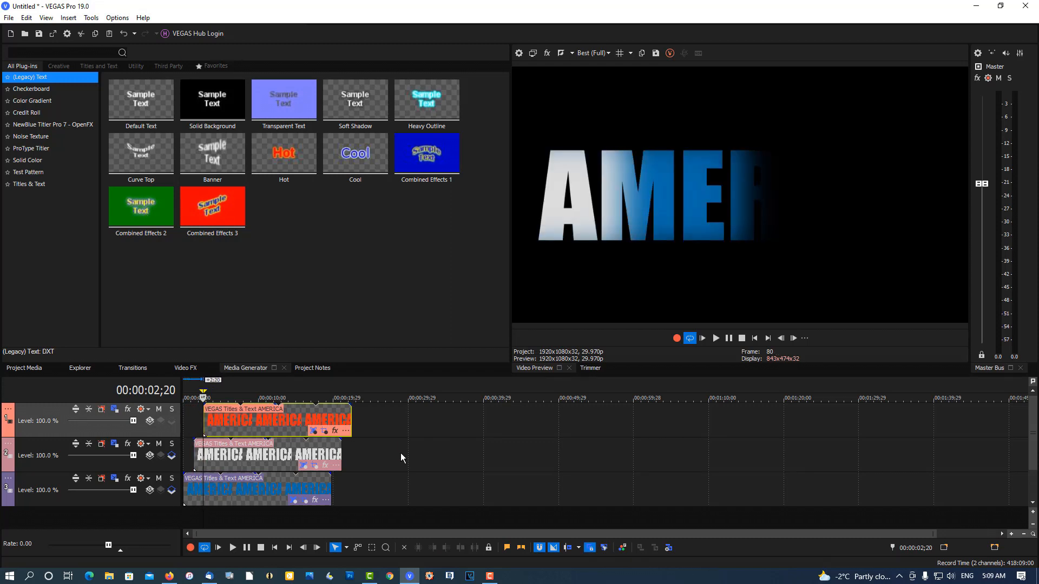
- Play the staggered title from the start and stop at 00:00:04;24, where tricolor AMERICA shows fully
click(740, 338)
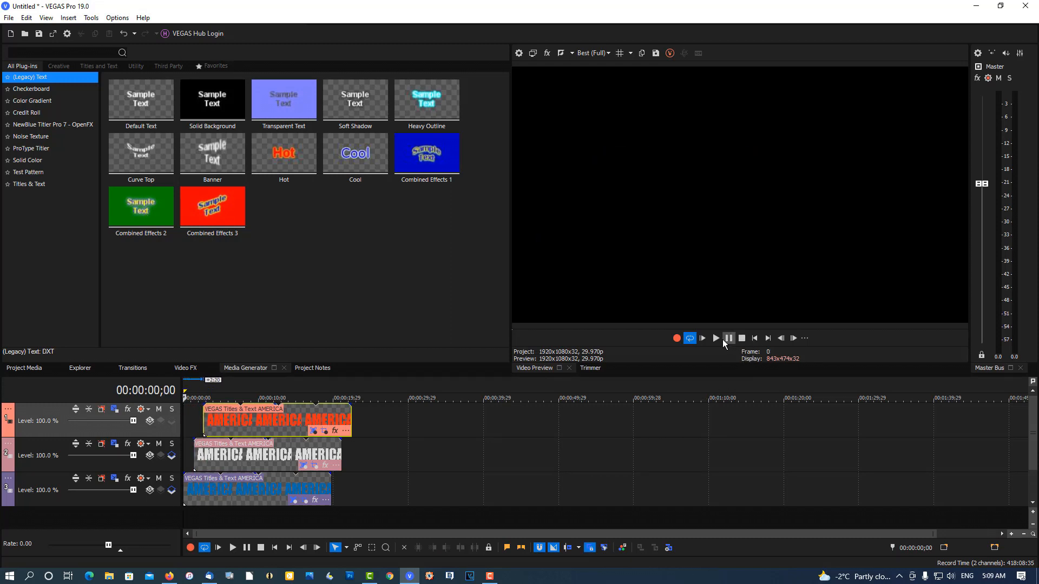
click(715, 338)
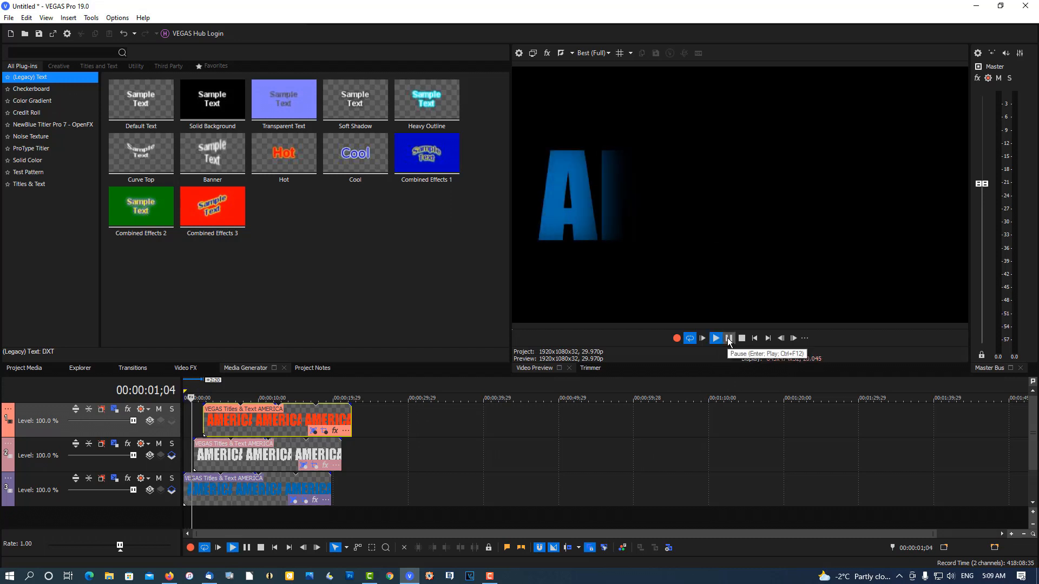
click(715, 338)
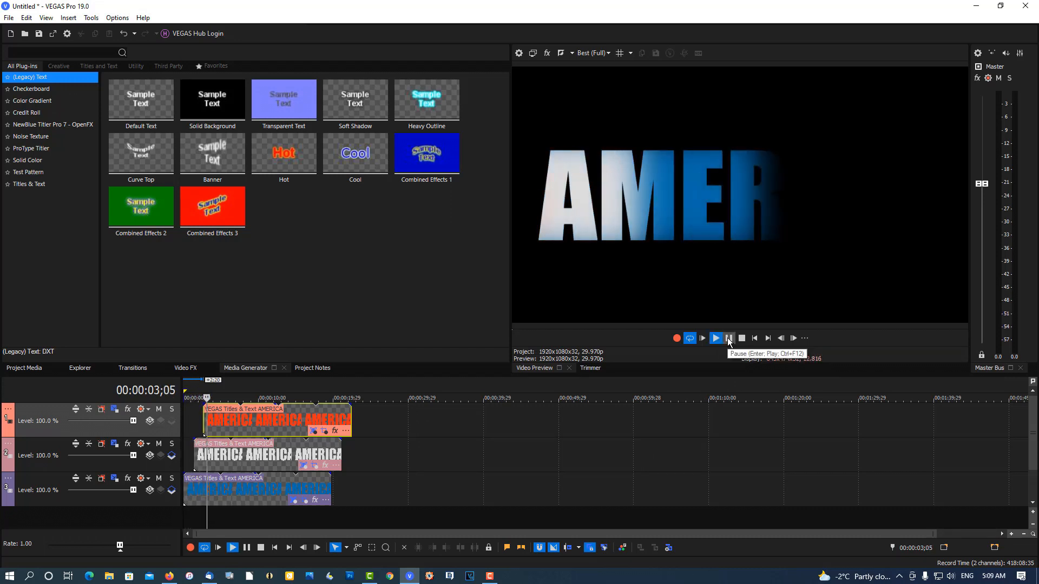
click(715, 338)
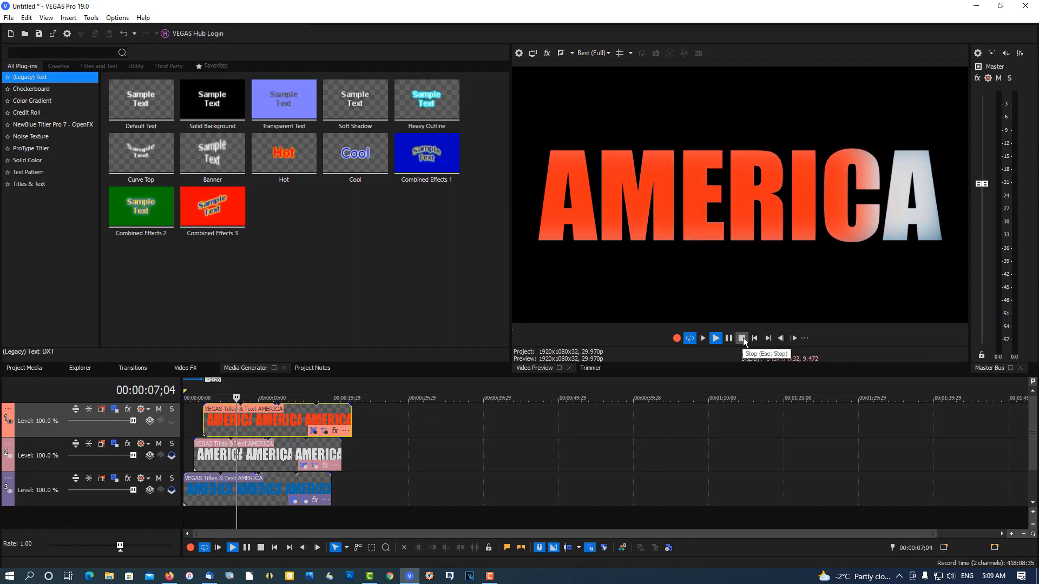
click(714, 338)
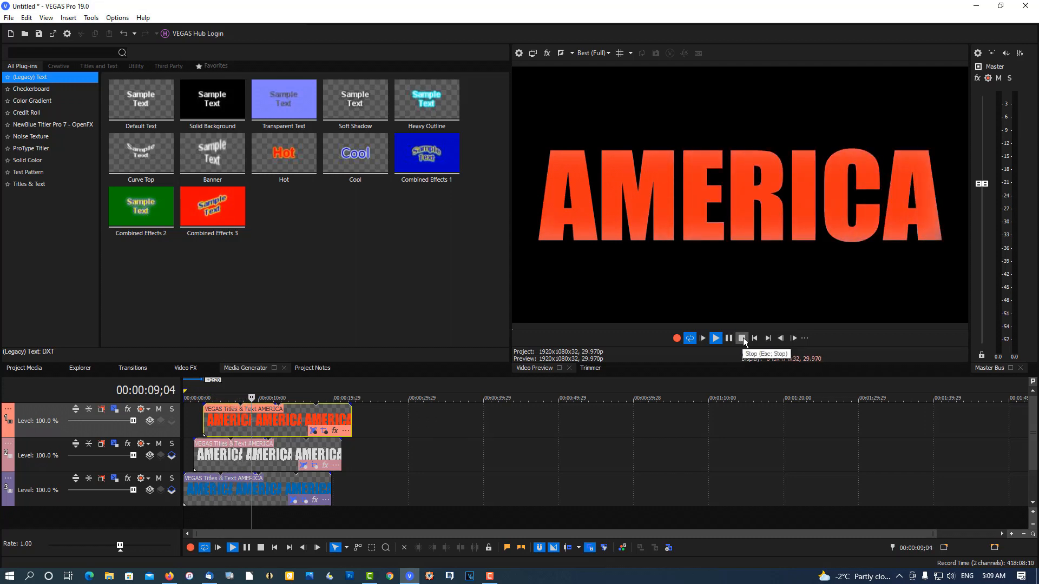
click(741, 338)
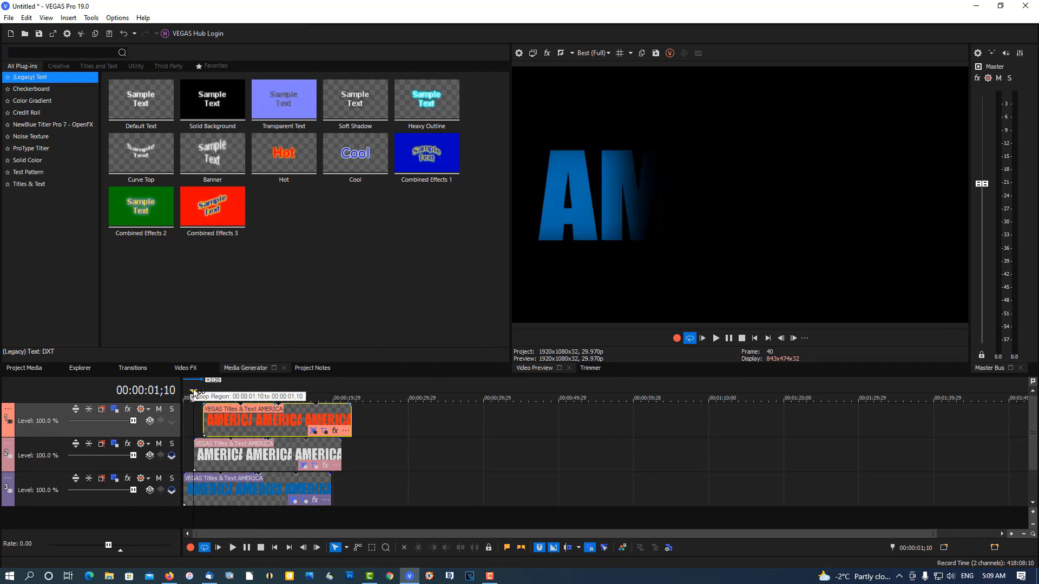
mouse_move(207, 394)
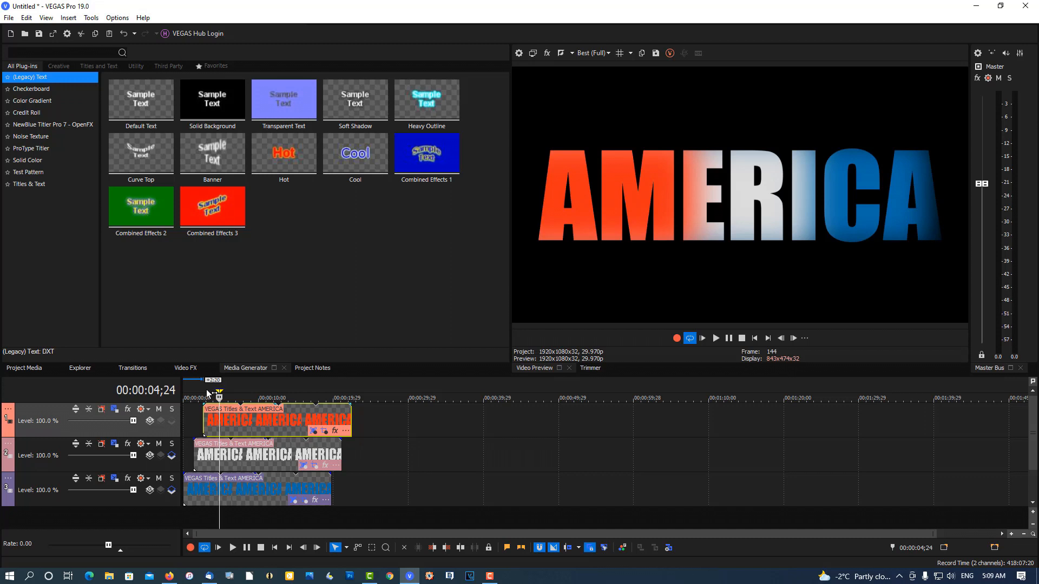
mouse_move(534, 212)
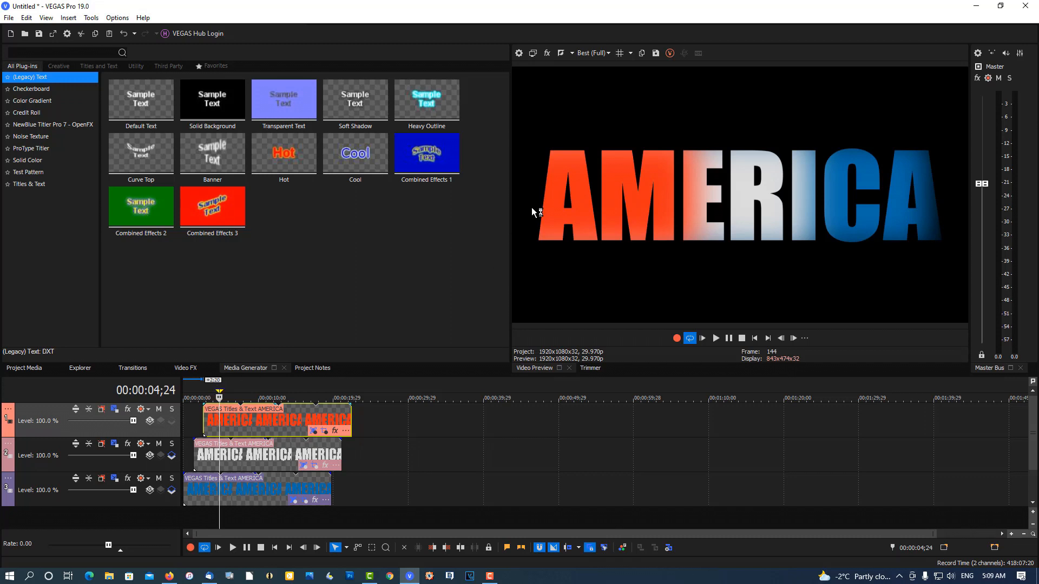
mouse_move(656, 53)
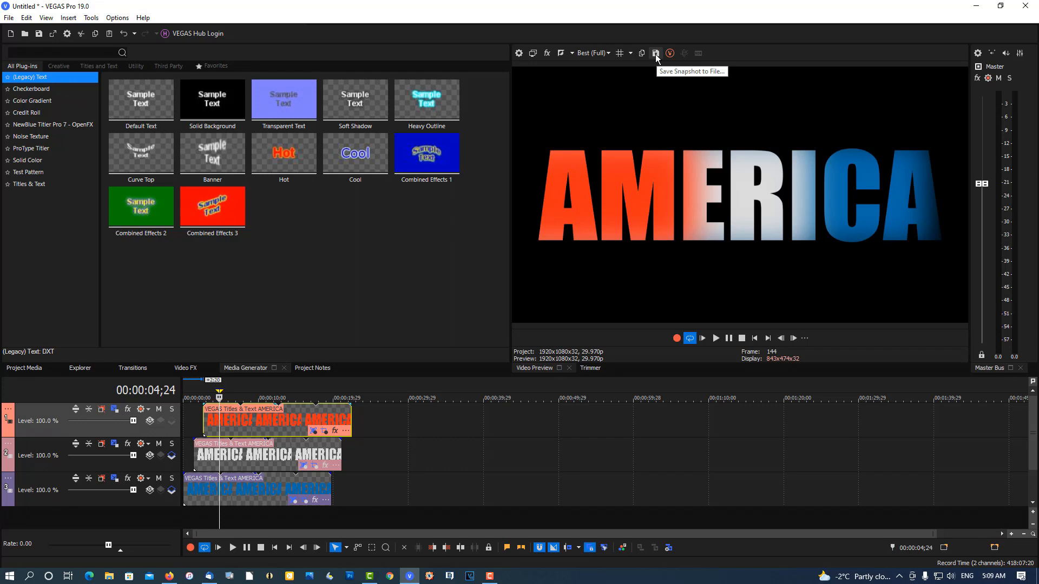
- Save the current preview frame as a PNG snapshot named 'america'
click(656, 53)
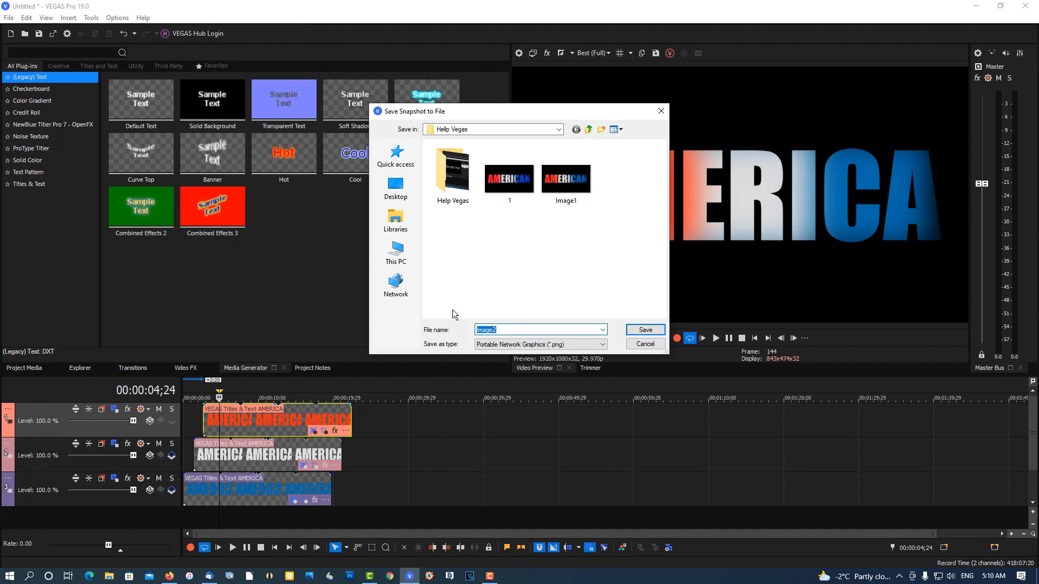
text(am)
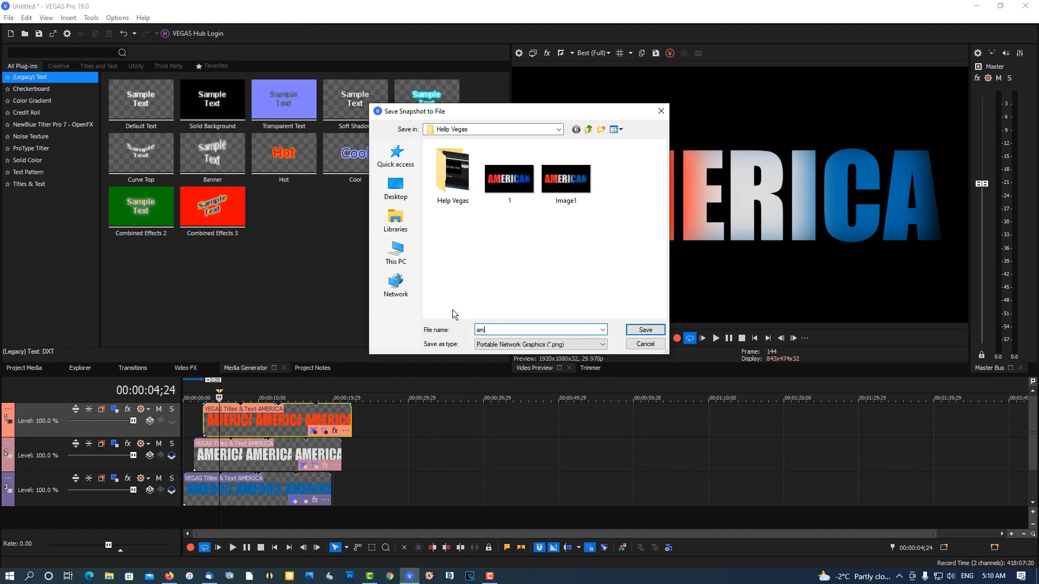
text(erica)
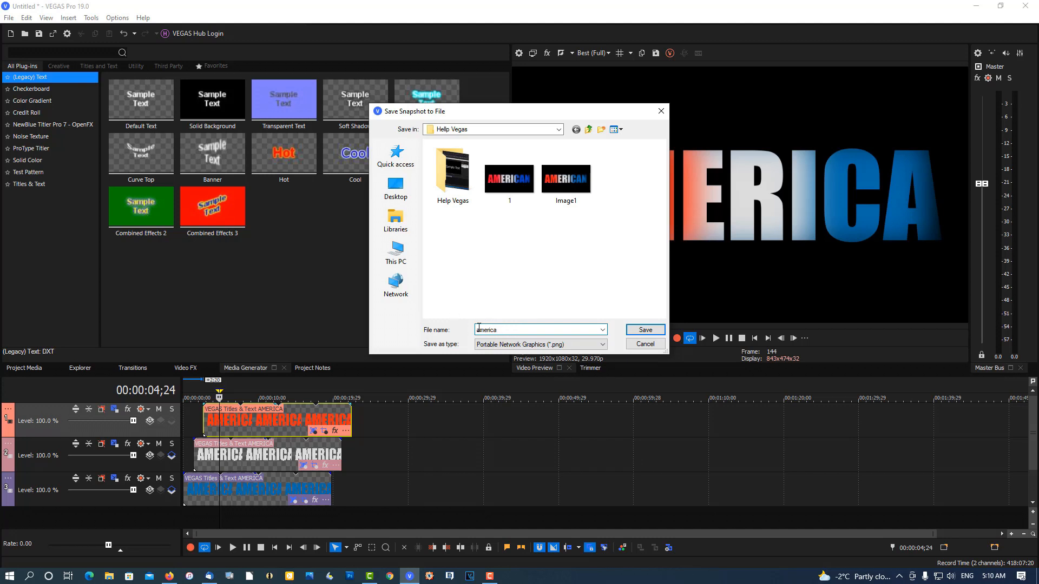
click(643, 330)
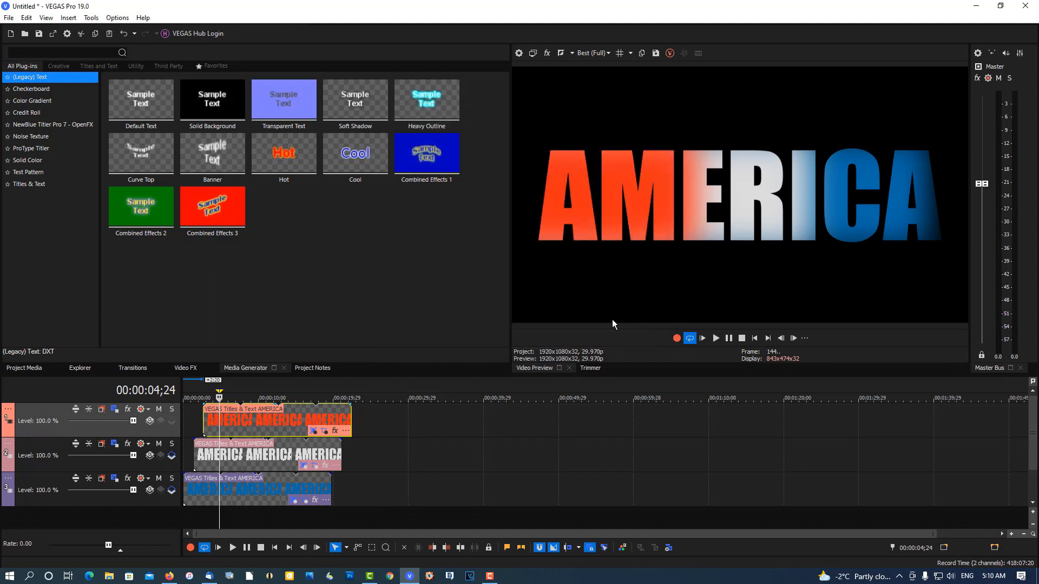
- Show Project Media, split the title events at the full-title frame, and delete the later sections
click(23, 368)
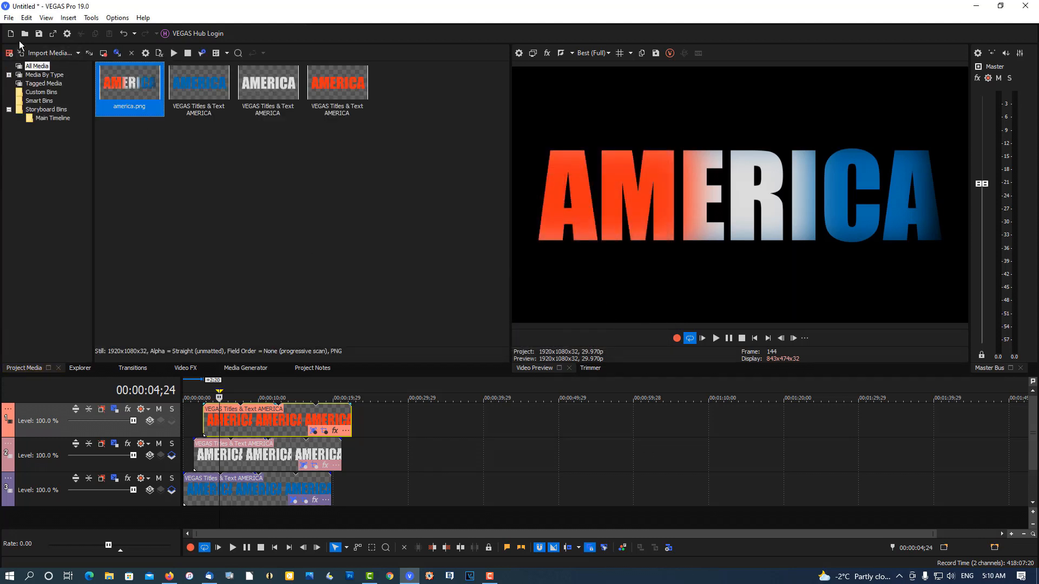
mouse_move(150, 71)
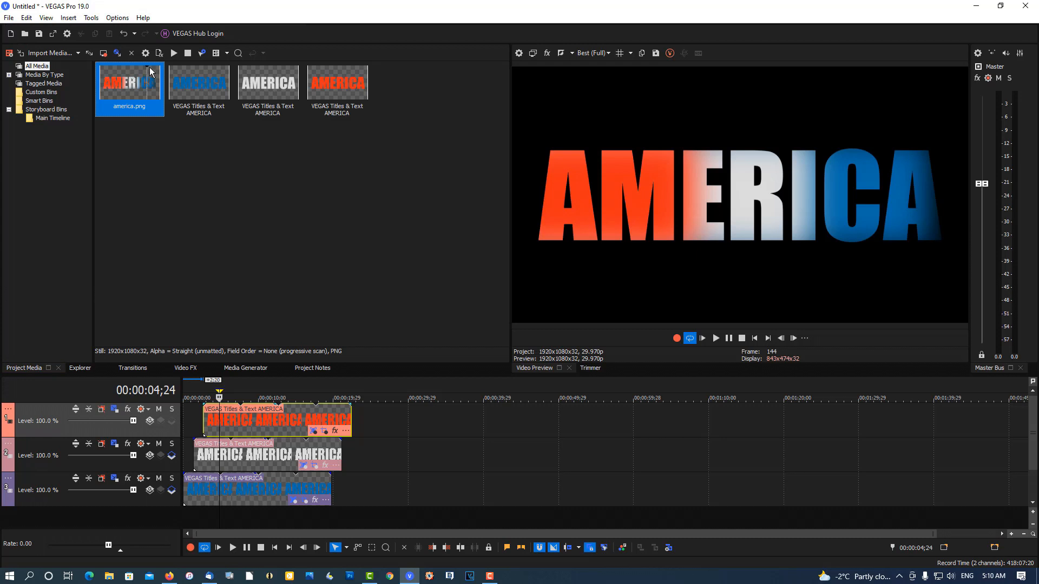
mouse_move(129, 150)
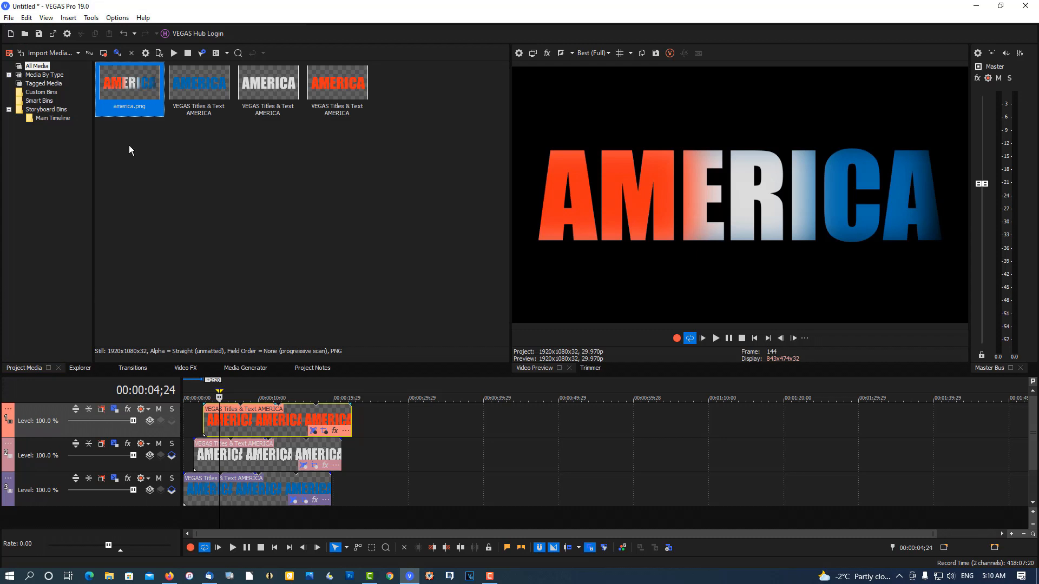
mouse_move(220, 429)
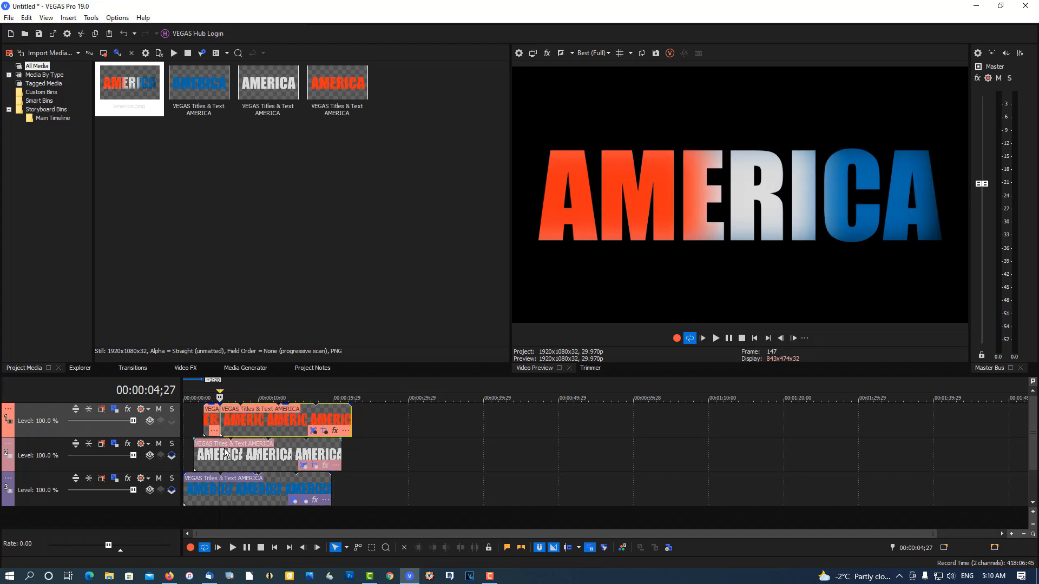
click(268, 455)
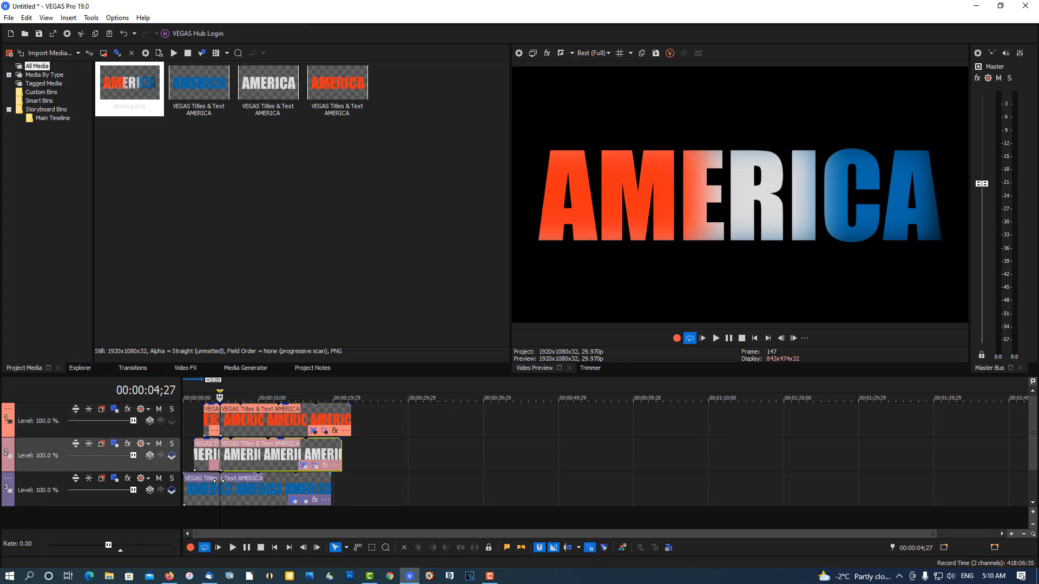
click(257, 490)
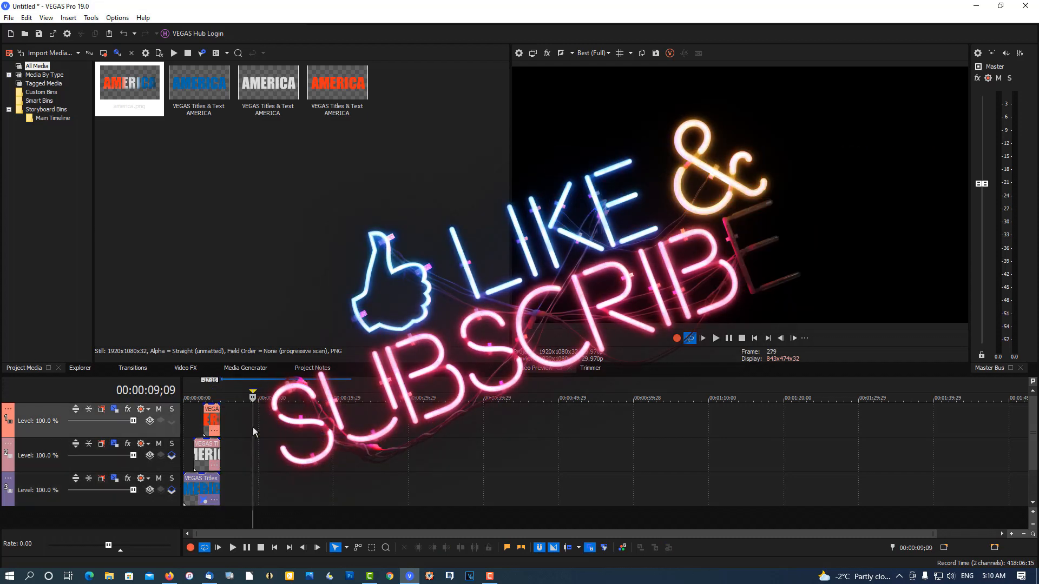
- Put america.png on the top track after the titles, extended to about twenty seconds
click(129, 83)
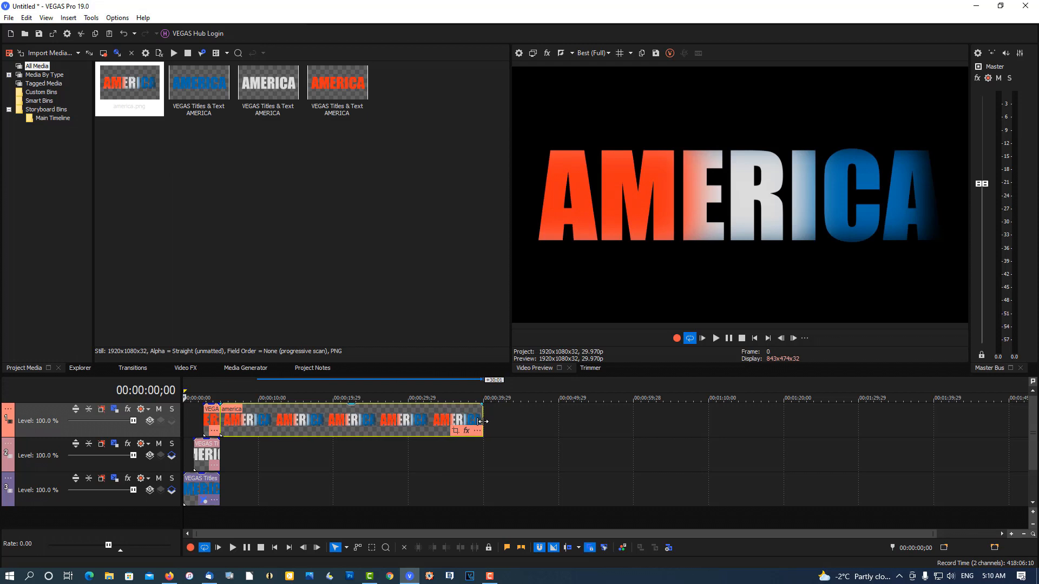
click(753, 338)
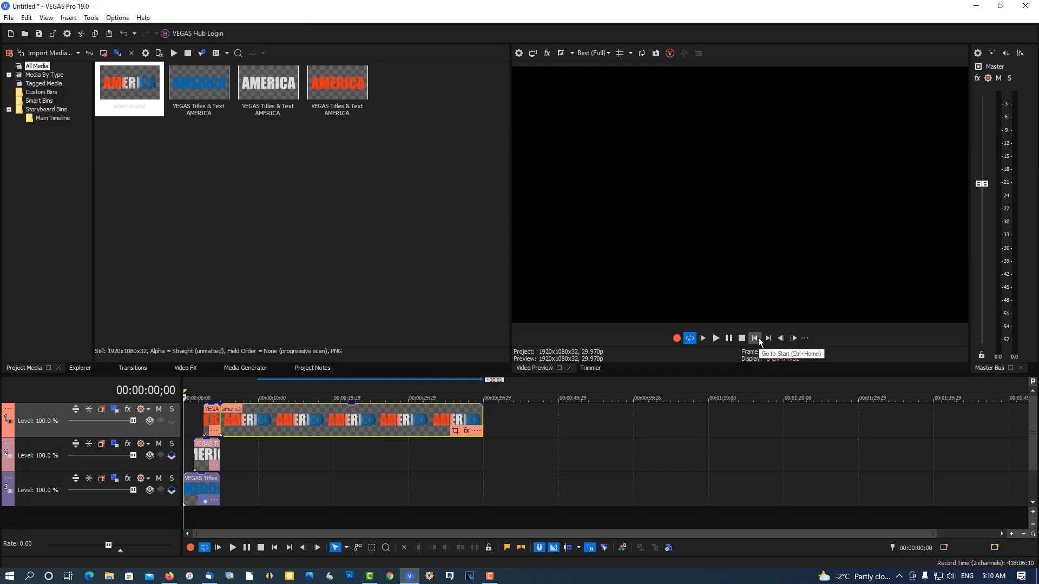